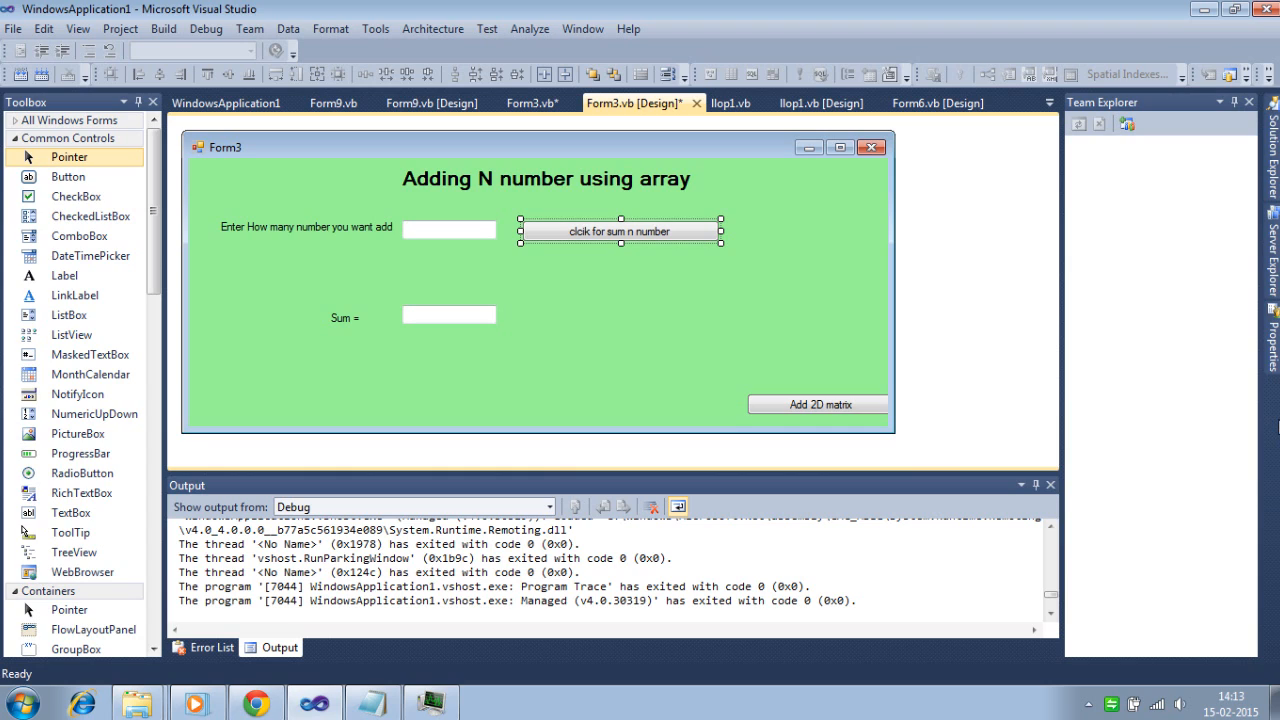
{"action": "mouse_move", "coordinate": [1016, 344]}
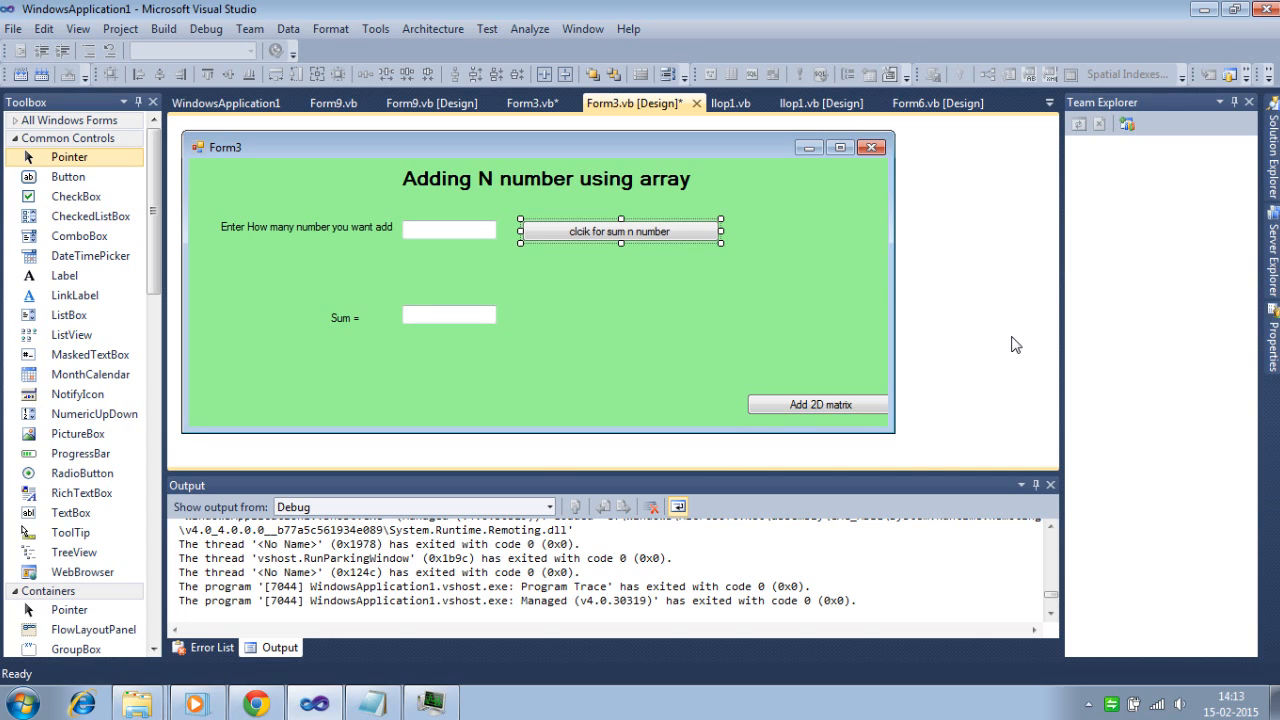
{"action": "mouse_move", "coordinate": [746, 20]}
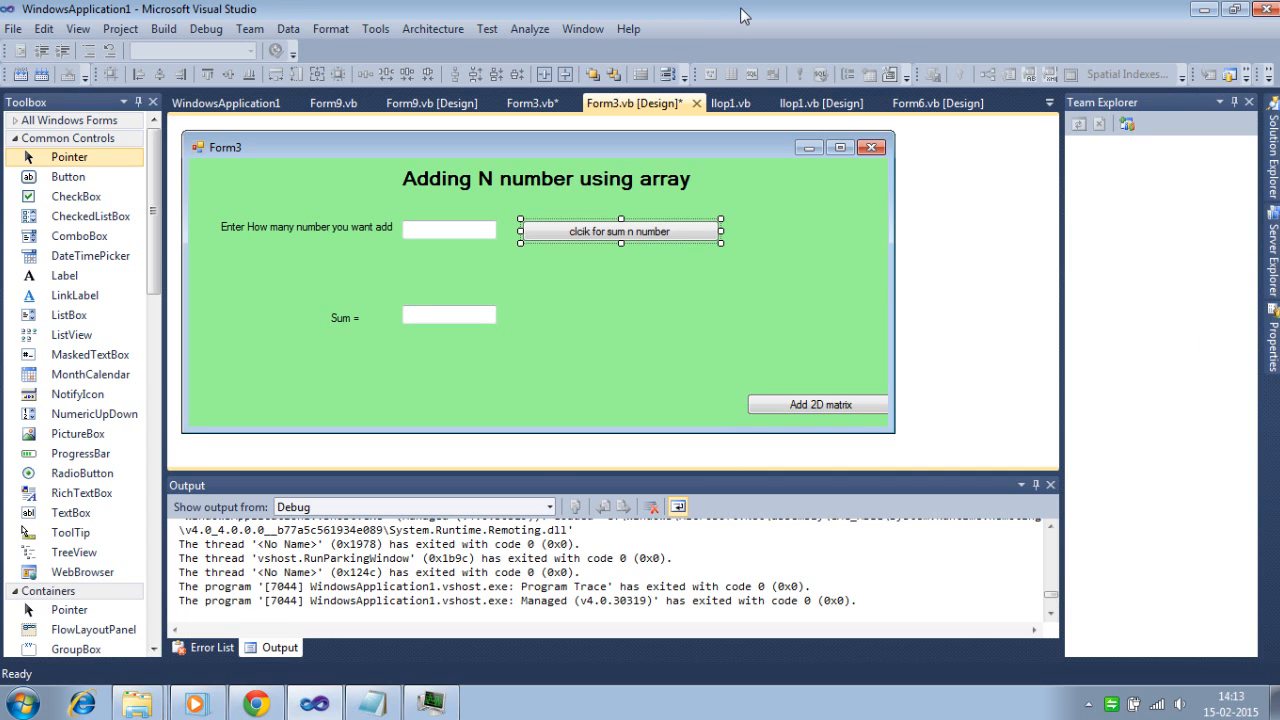
{"action": "mouse_move", "coordinate": [630, 232]}
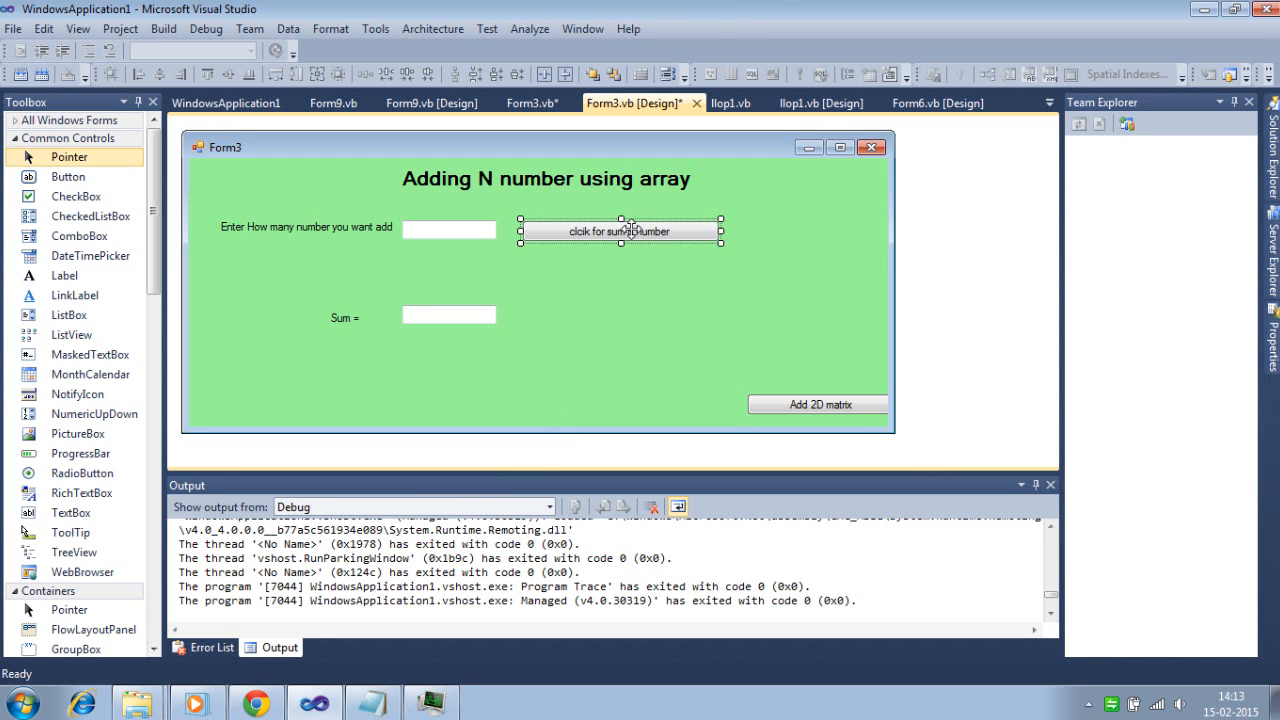
View the sum button's Click handler and inspect its varloop variable uses without editing
{"action": "double_click", "coordinate": [620, 232]}
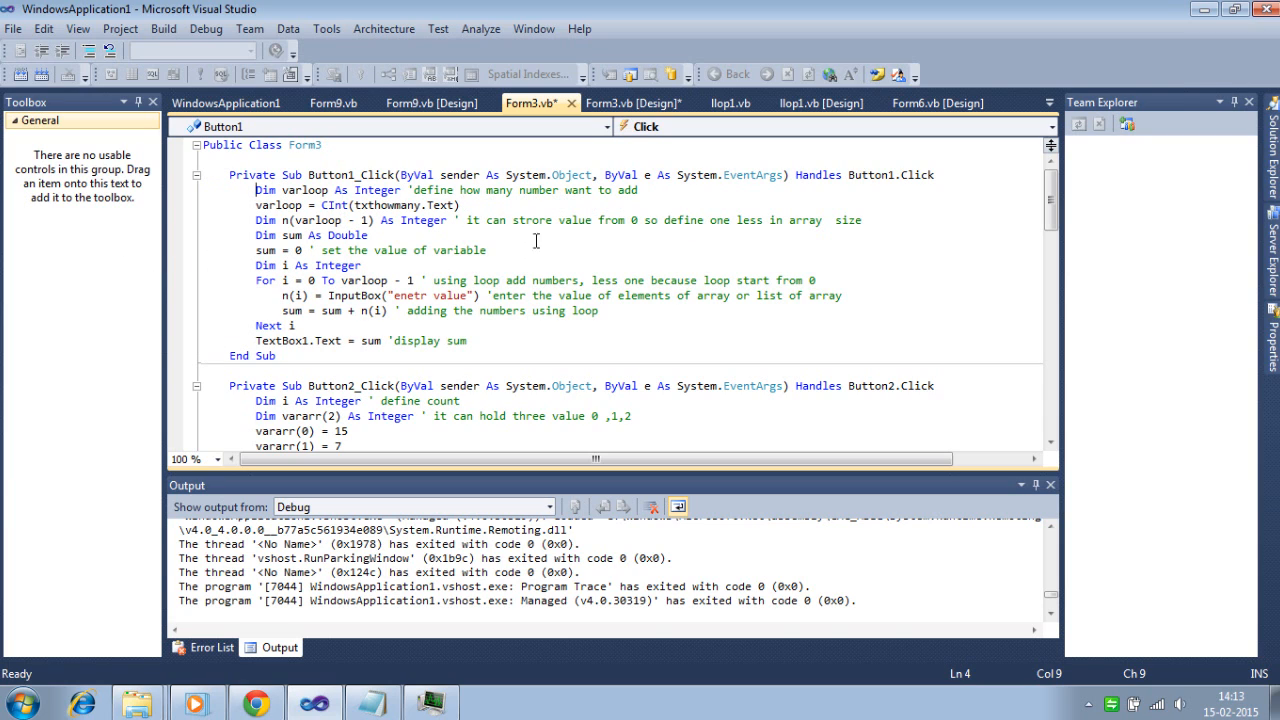
{"action": "mouse_move", "coordinate": [592, 344]}
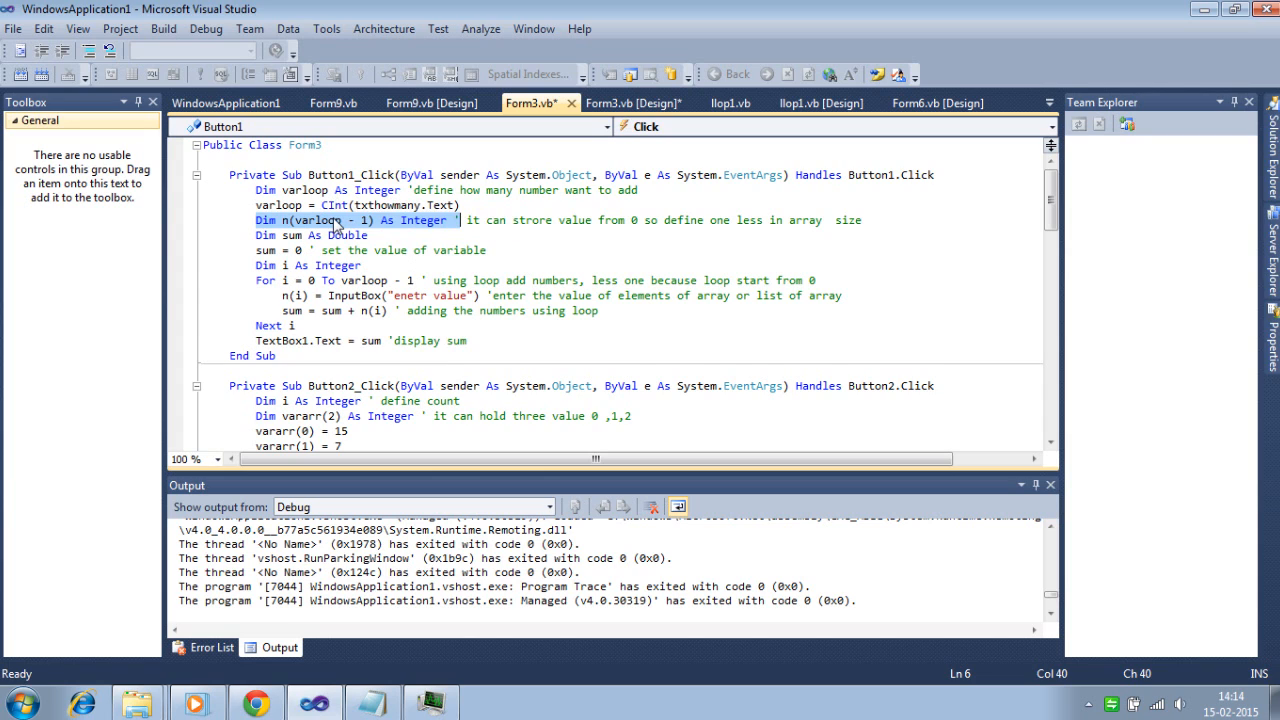
{"action": "left_click", "coordinate": [484, 204]}
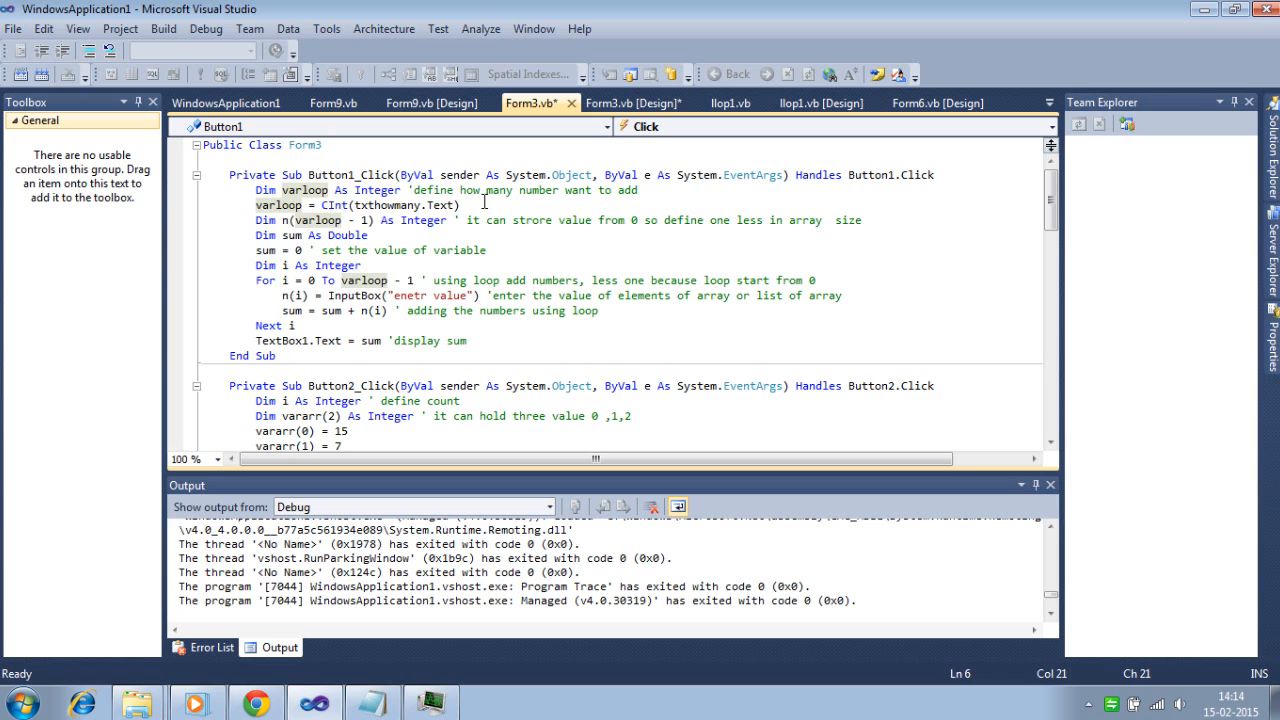
{"action": "mouse_move", "coordinate": [286, 220]}
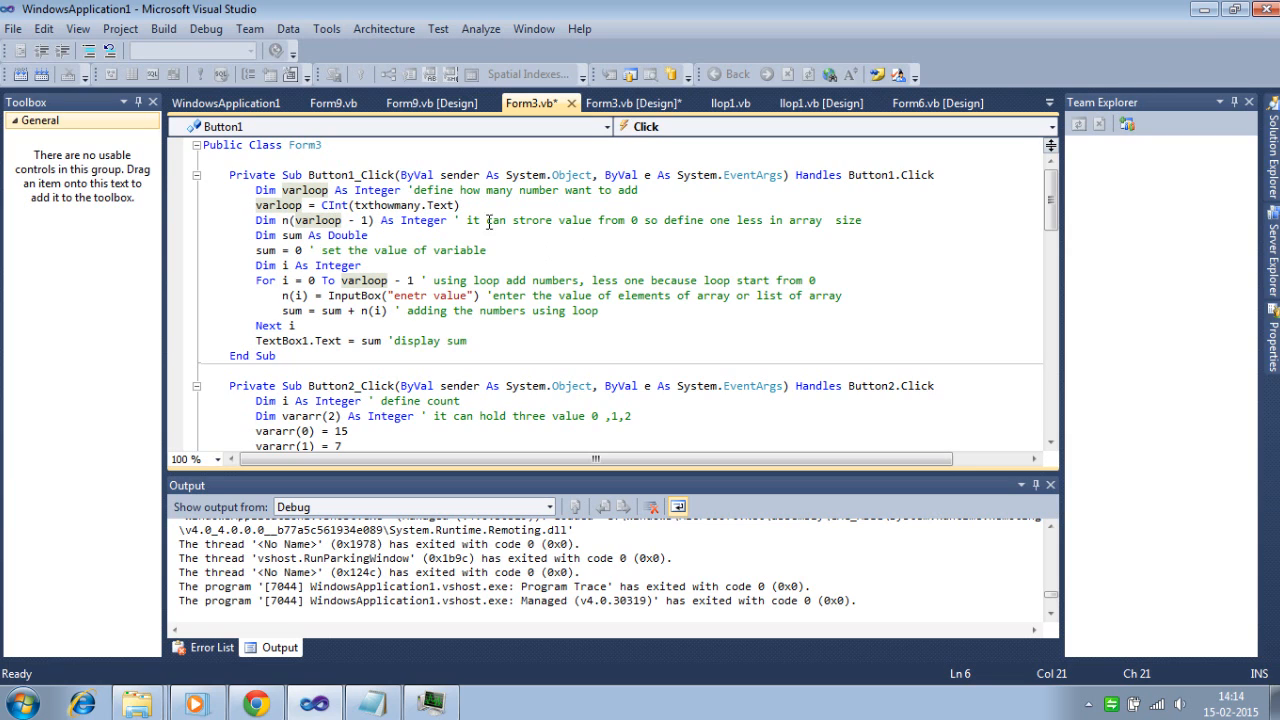
{"action": "mouse_move", "coordinate": [344, 236]}
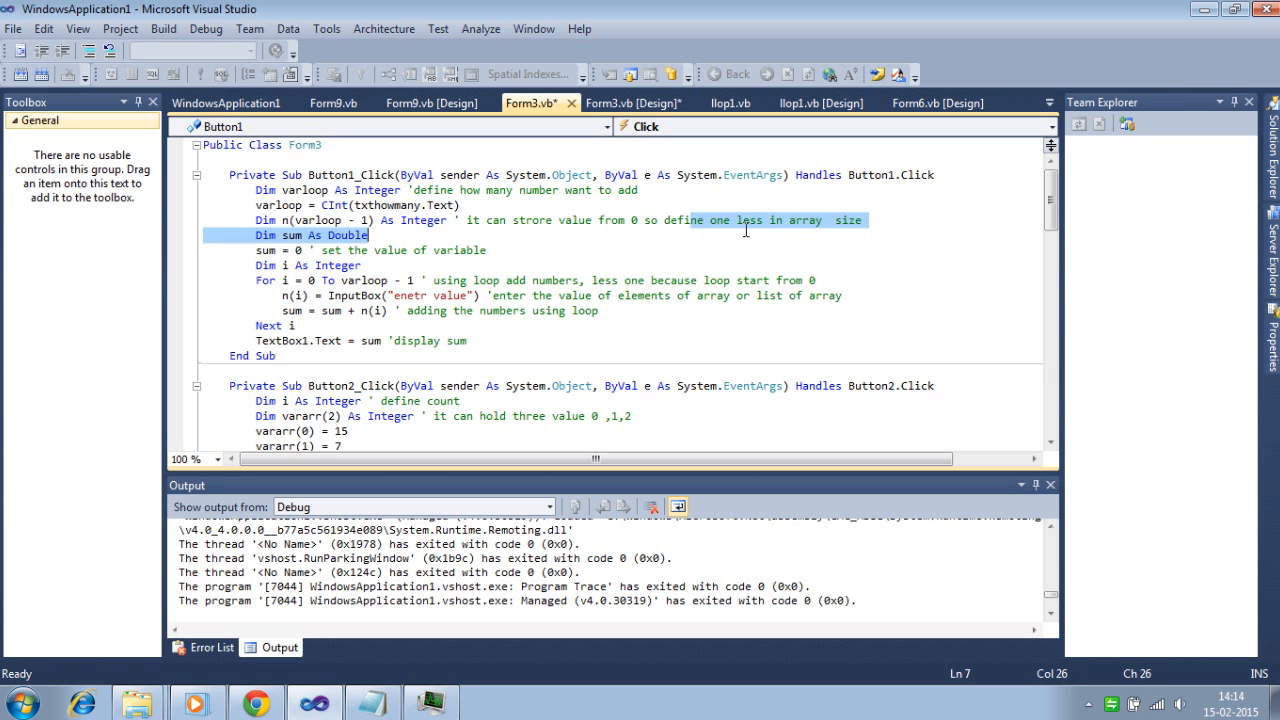
{"action": "left_click", "coordinate": [496, 250]}
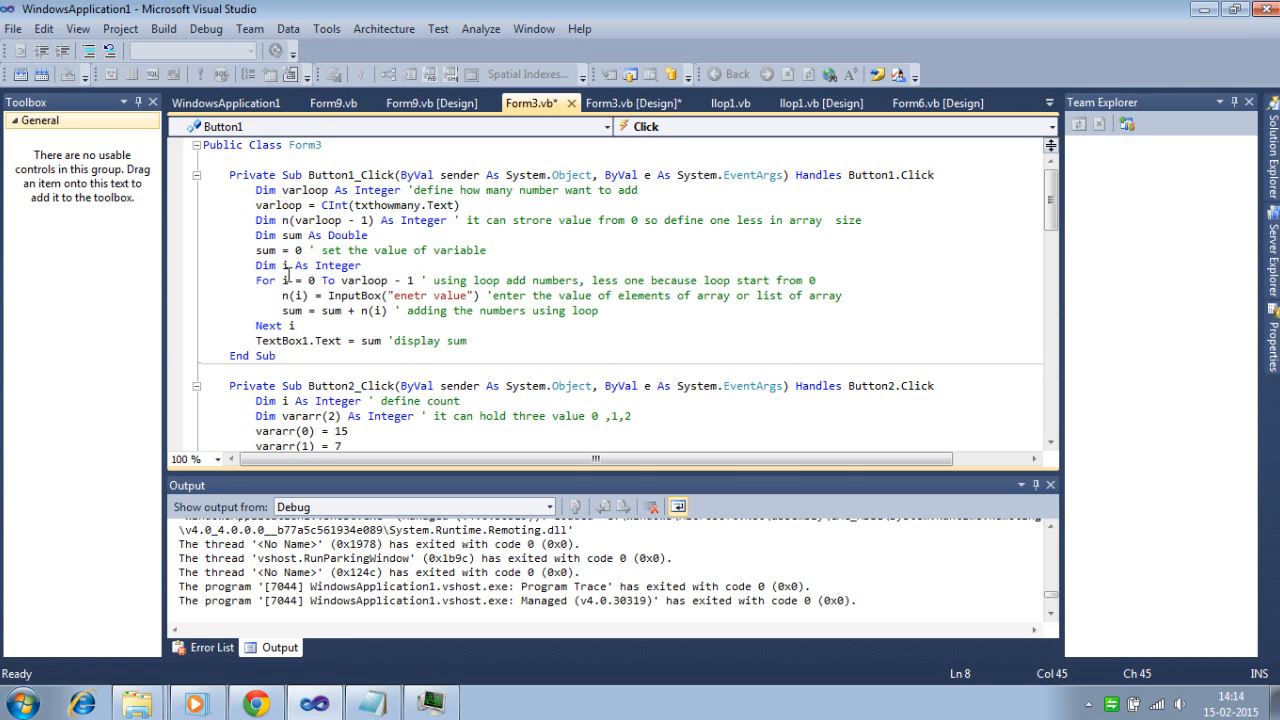
{"action": "mouse_move", "coordinate": [334, 316]}
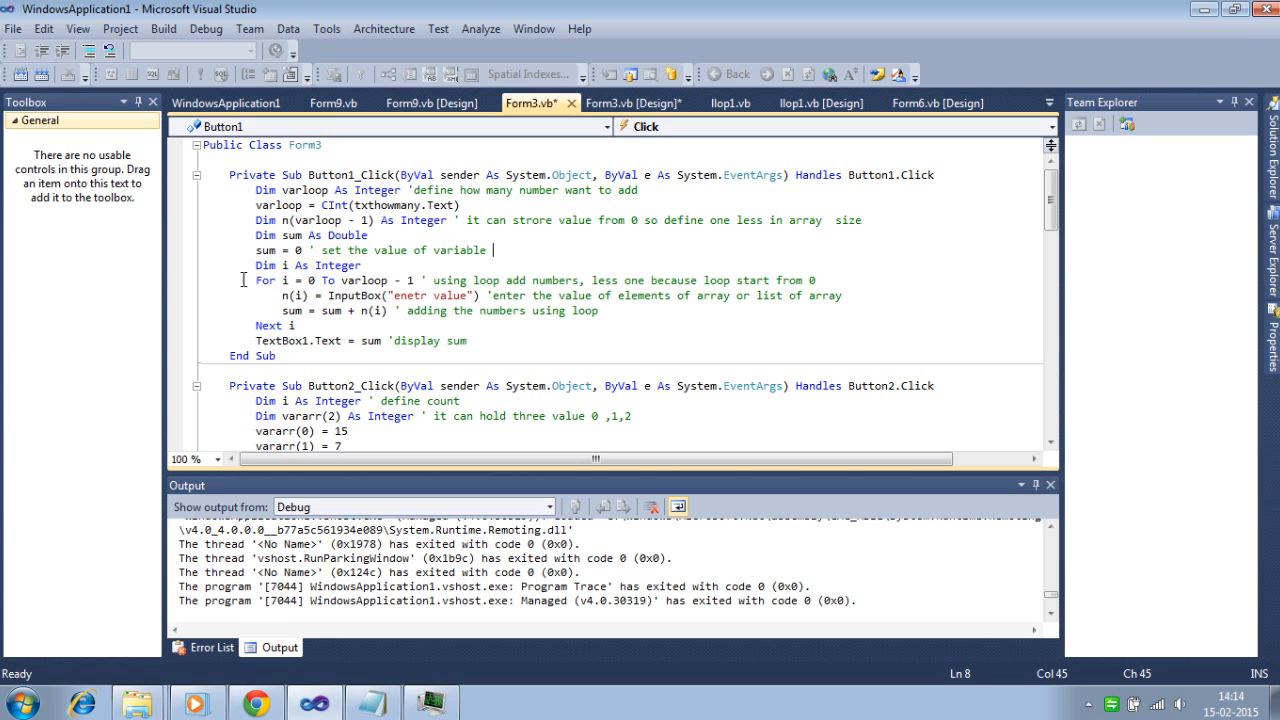
{"action": "left_click_drag", "start_coordinate": [256, 280], "coordinate": [304, 310]}
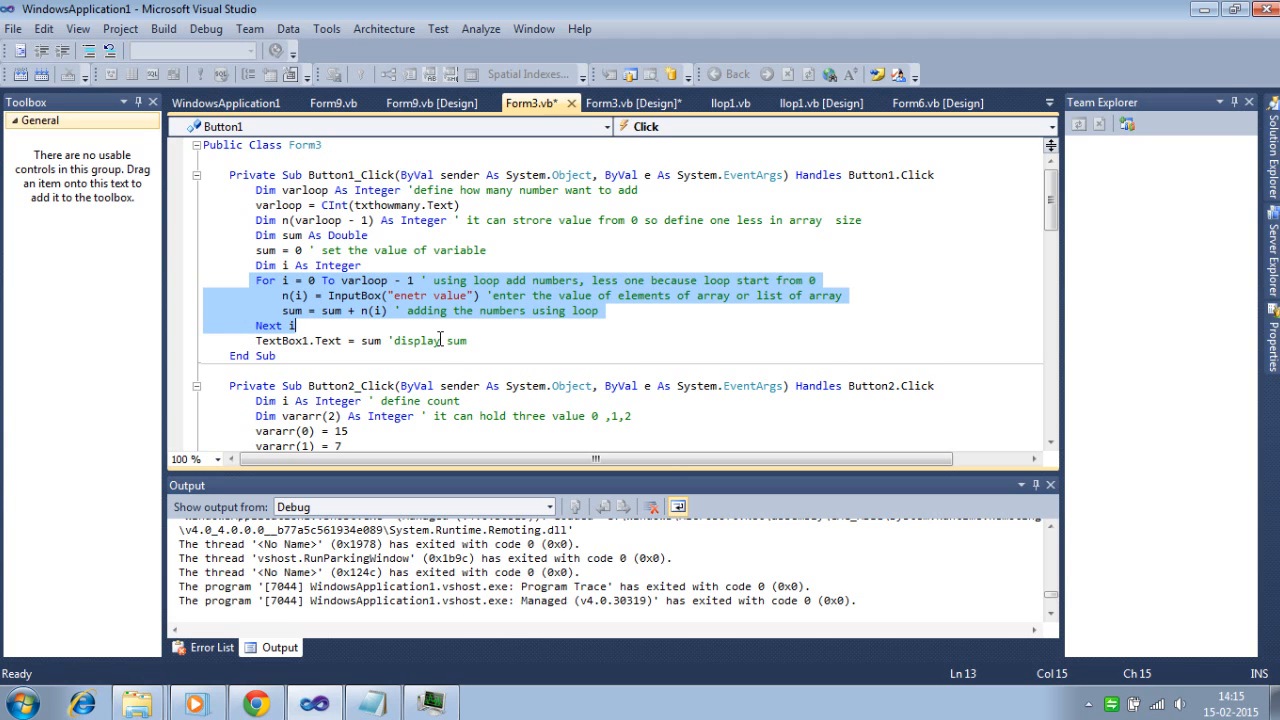
{"action": "mouse_move", "coordinate": [372, 296]}
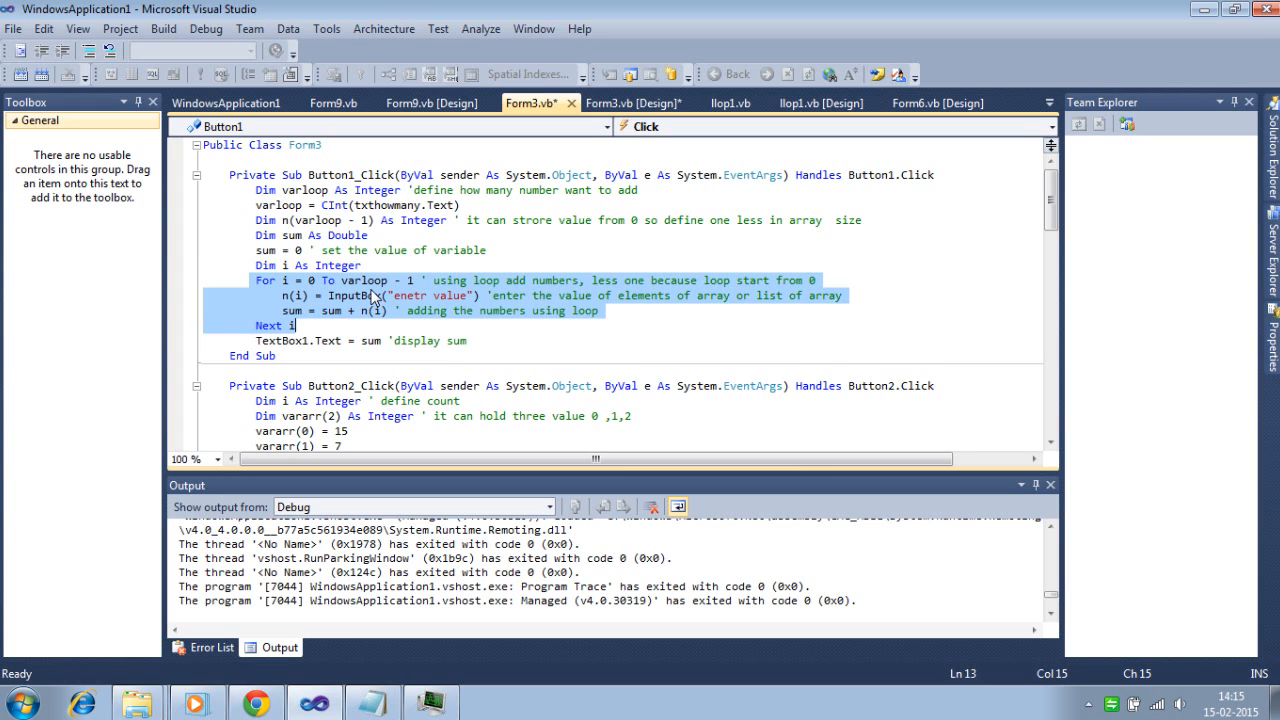
{"action": "mouse_move", "coordinate": [404, 294]}
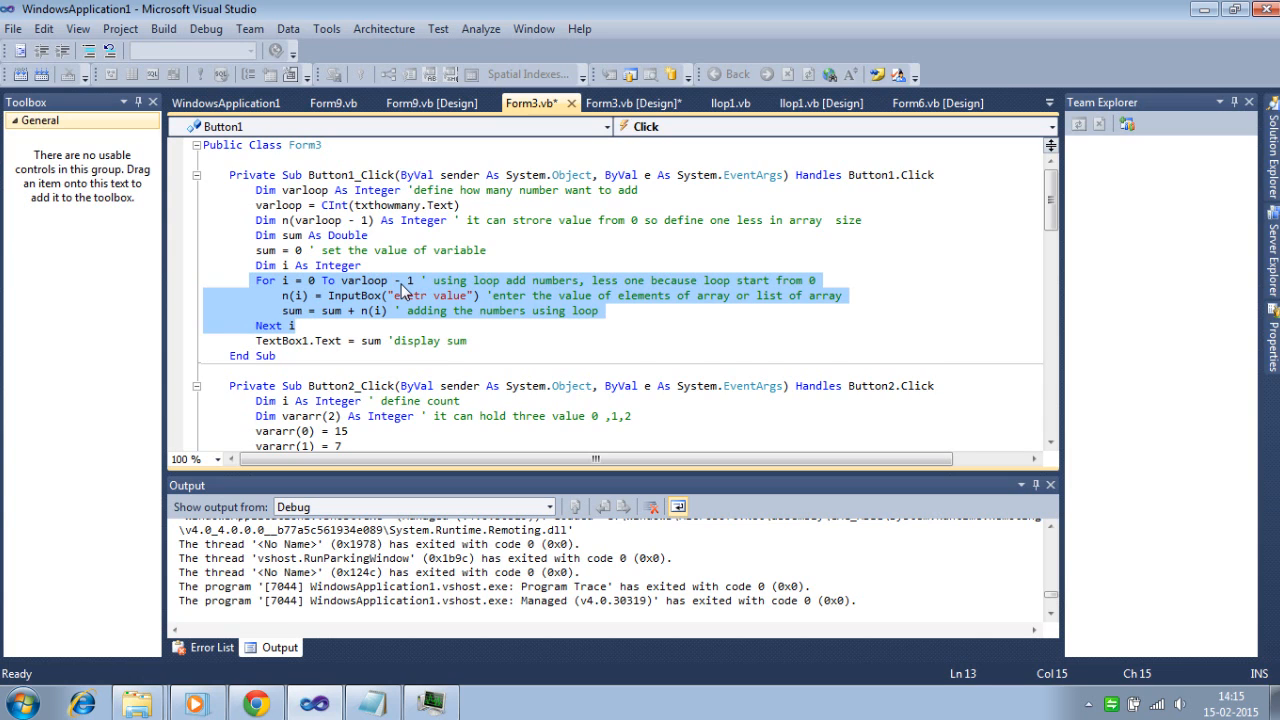
{"action": "left_click", "coordinate": [310, 310]}
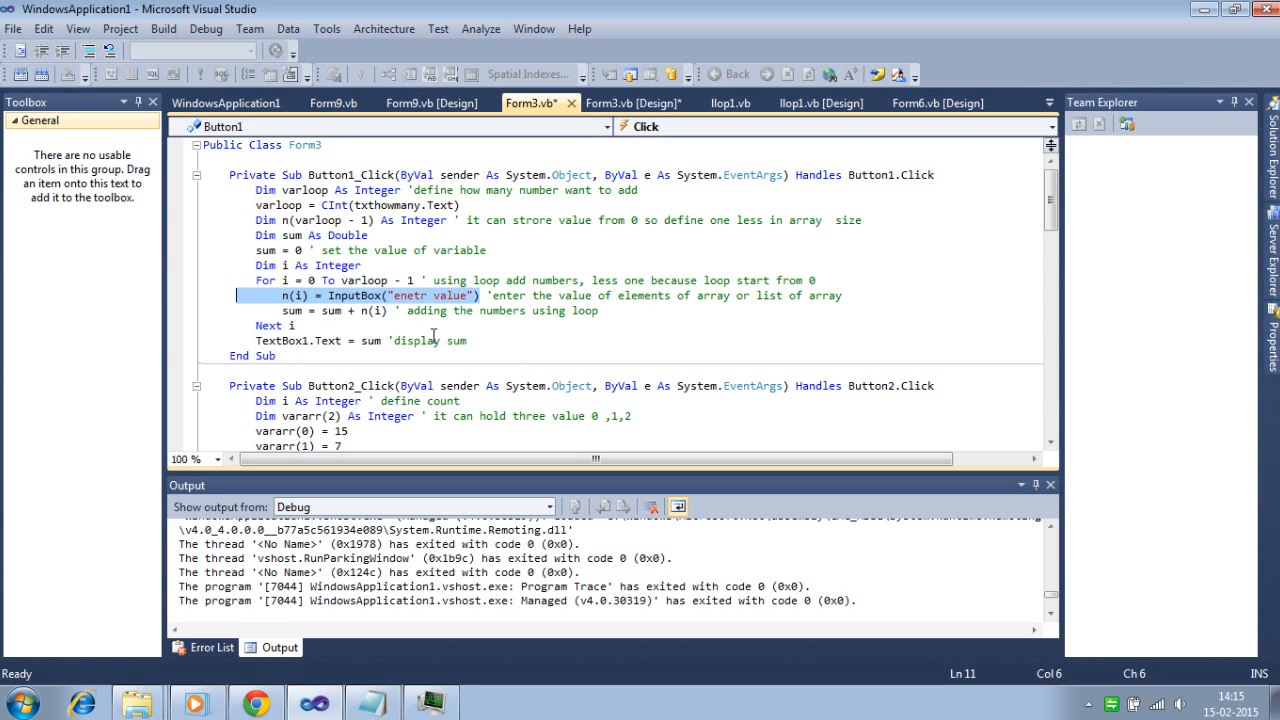
{"action": "left_click", "coordinate": [284, 296]}
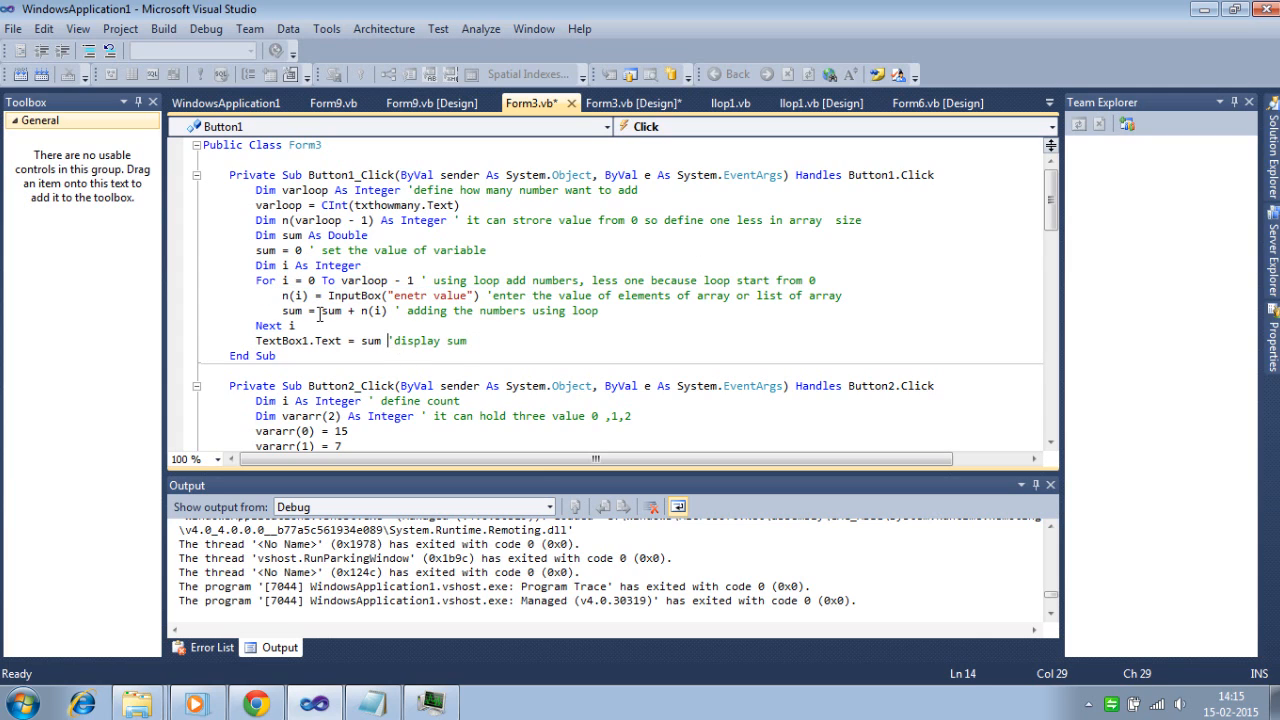
{"action": "mouse_move", "coordinate": [376, 310]}
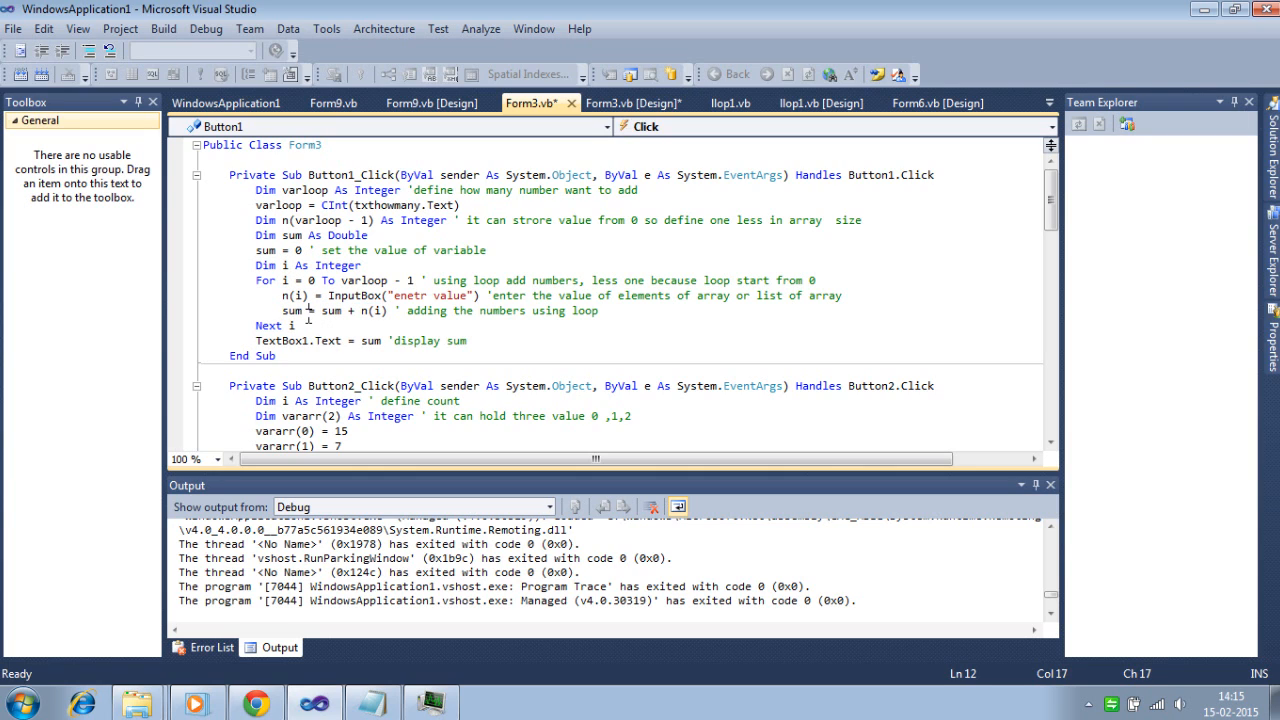
{"action": "double_click", "coordinate": [292, 310]}
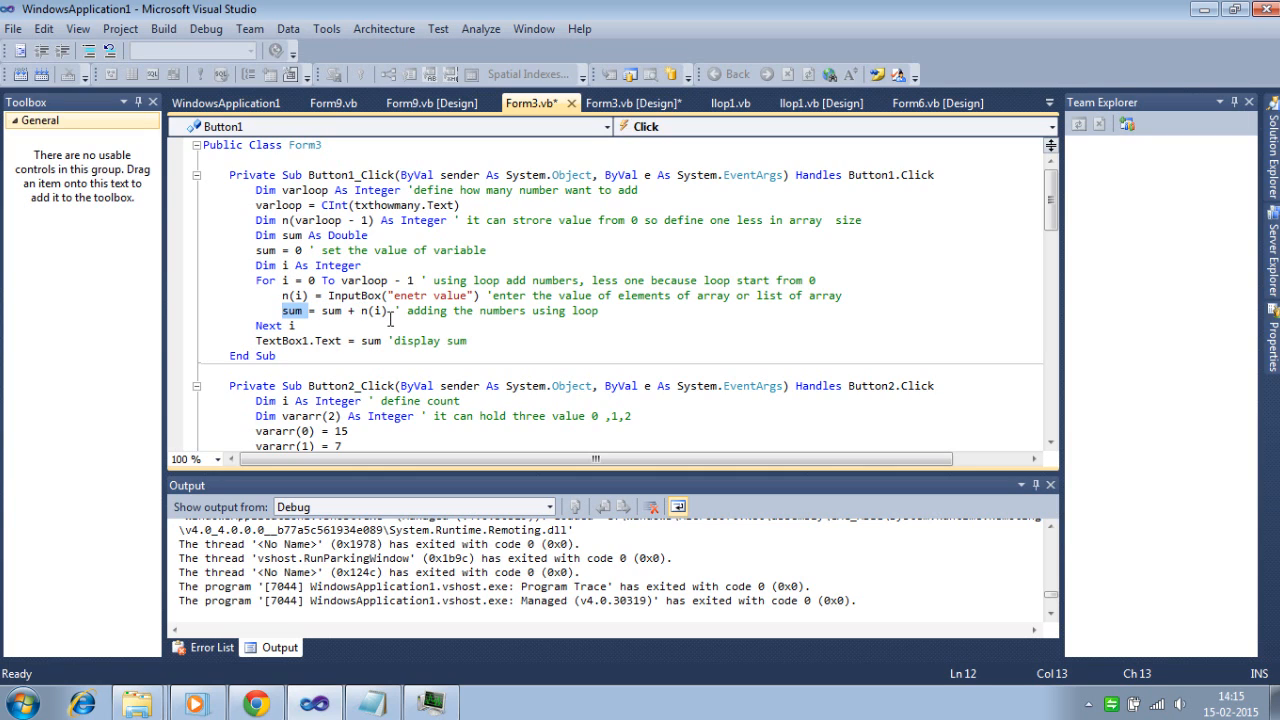
{"action": "mouse_move", "coordinate": [312, 314]}
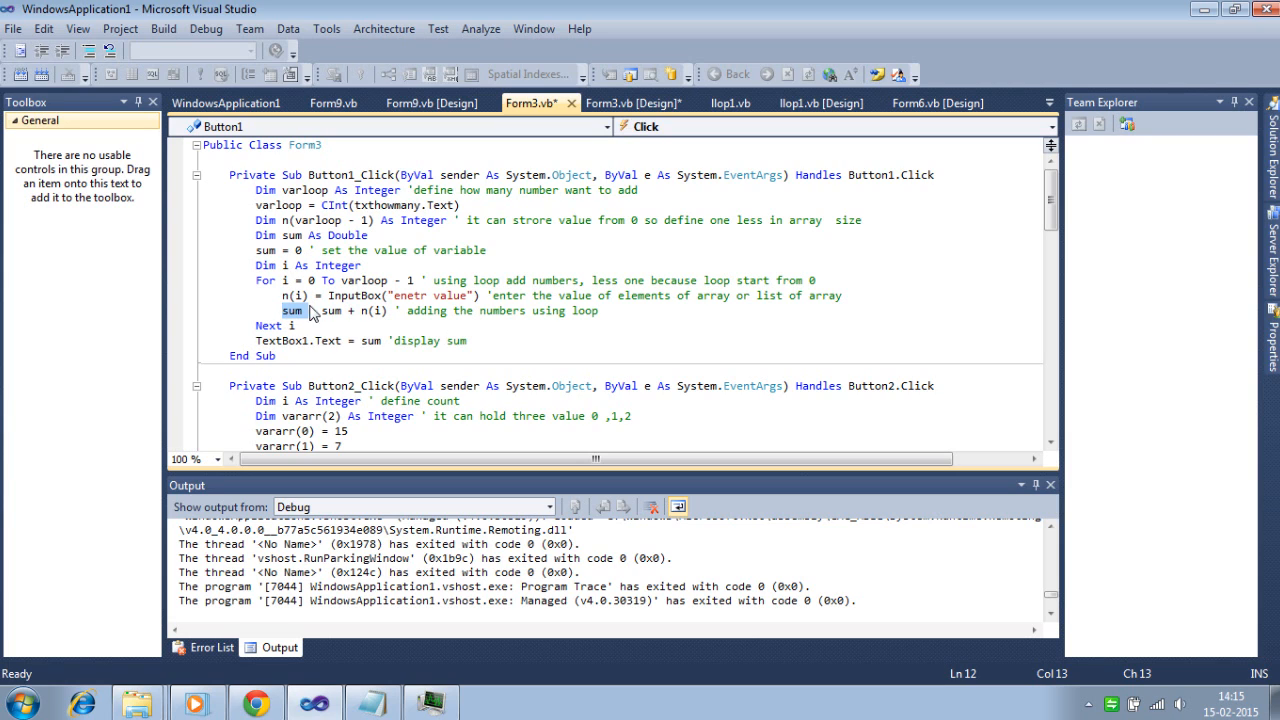
{"action": "mouse_move", "coordinate": [320, 324]}
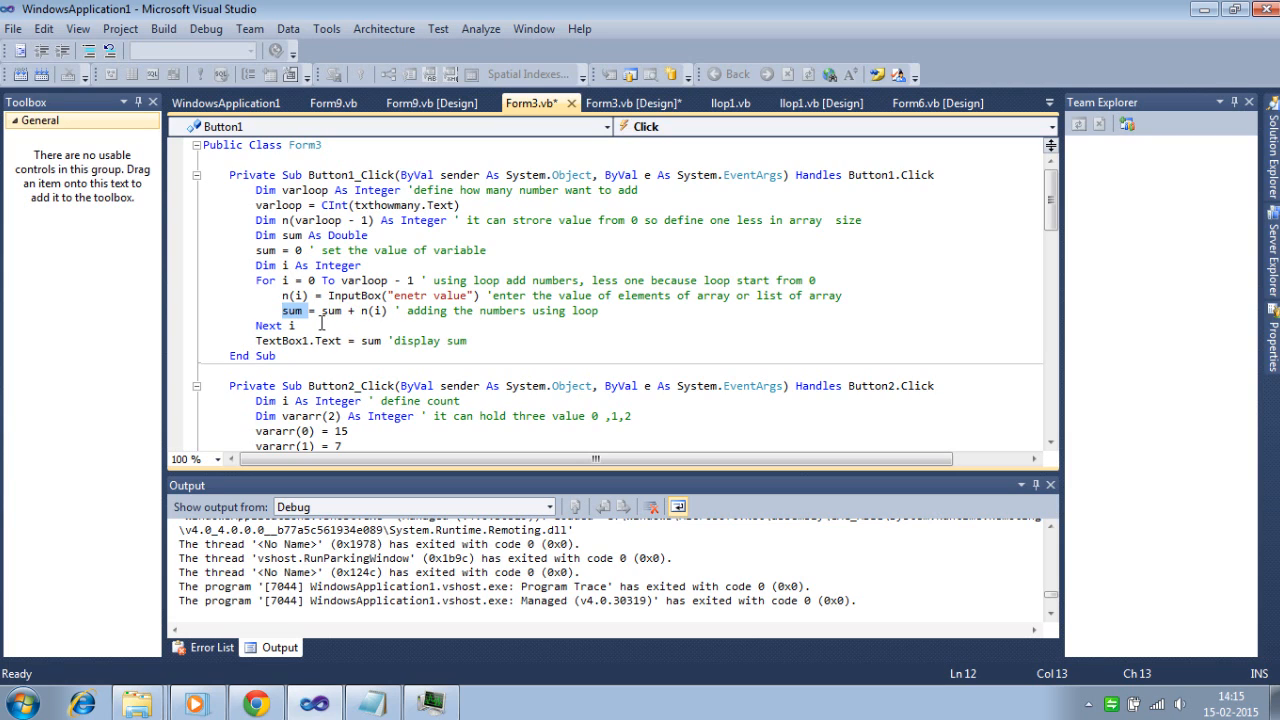
{"action": "mouse_move", "coordinate": [336, 322]}
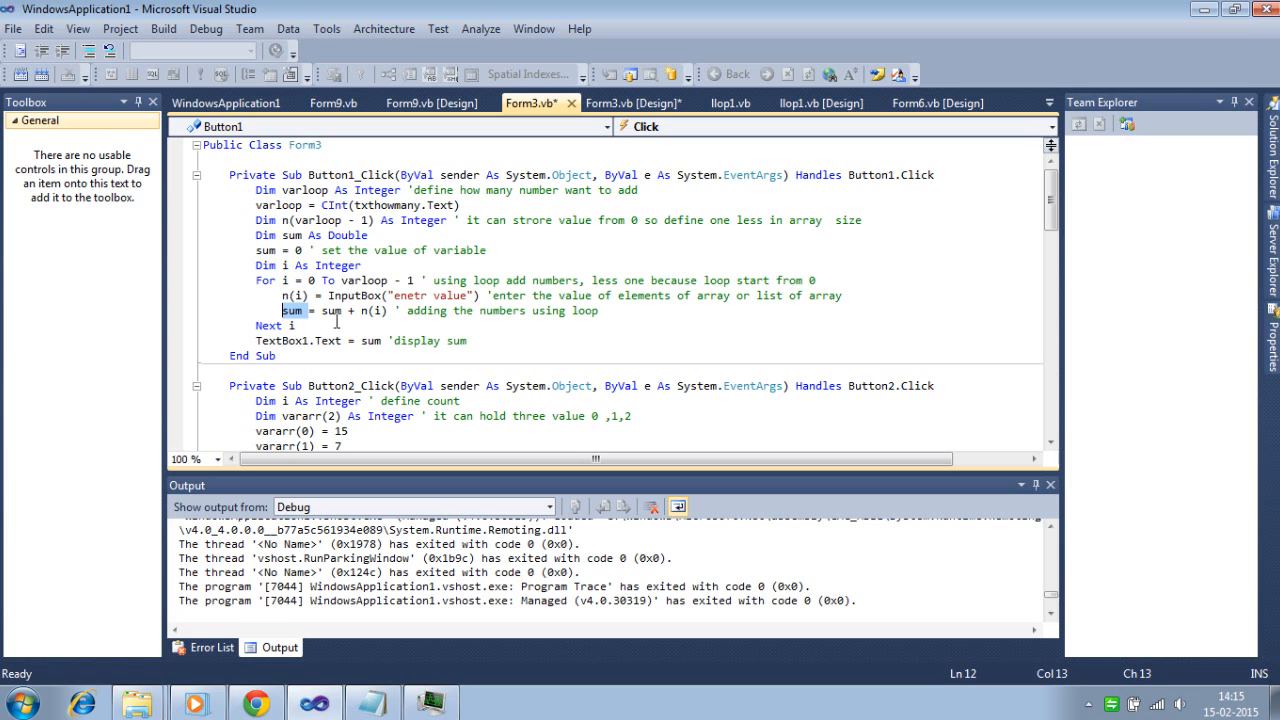
{"action": "mouse_move", "coordinate": [348, 312]}
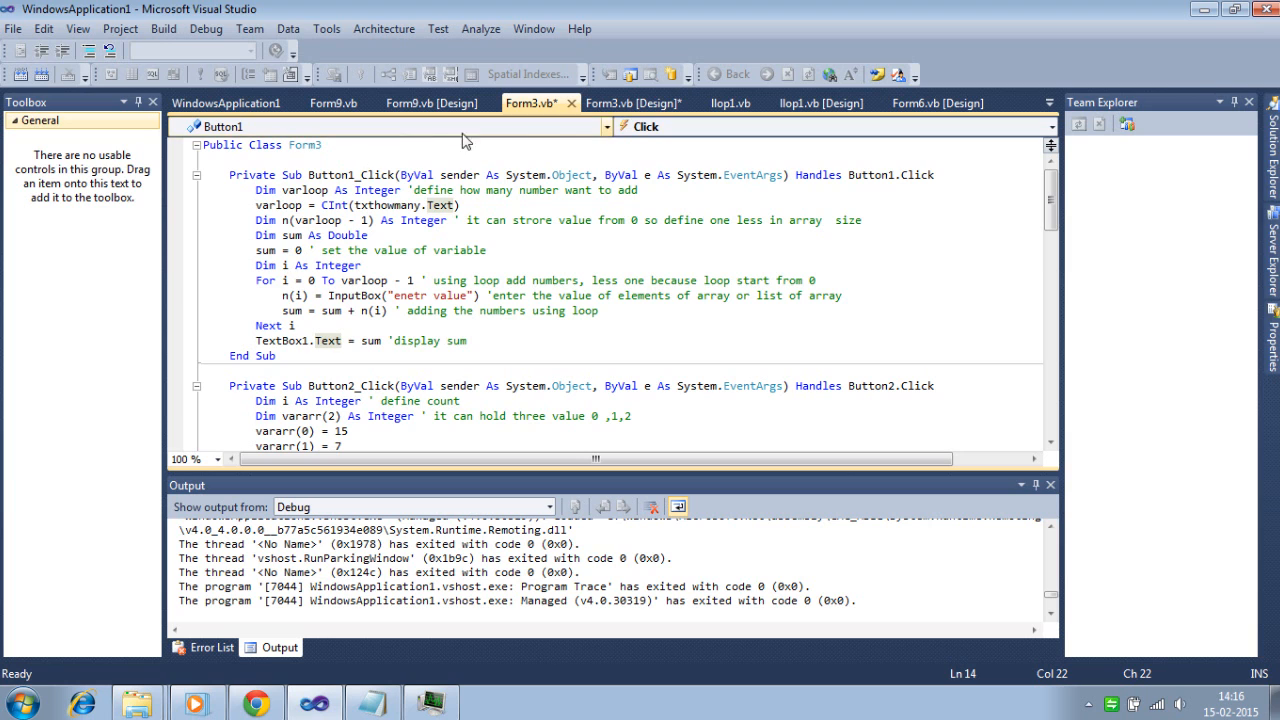
Run Form3 with a count of 2, entering 12 in each InputBox to get a sum of 24
{"action": "left_click", "coordinate": [630, 102]}
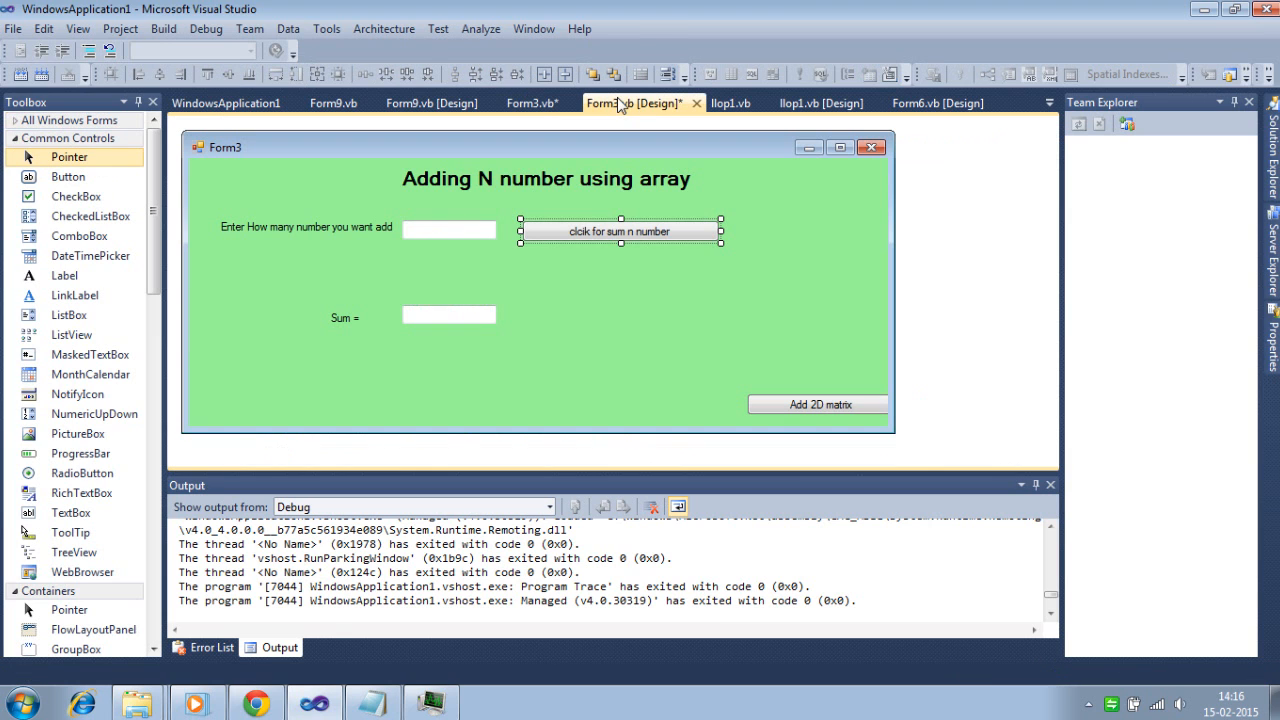
{"action": "double_click", "coordinate": [620, 232]}
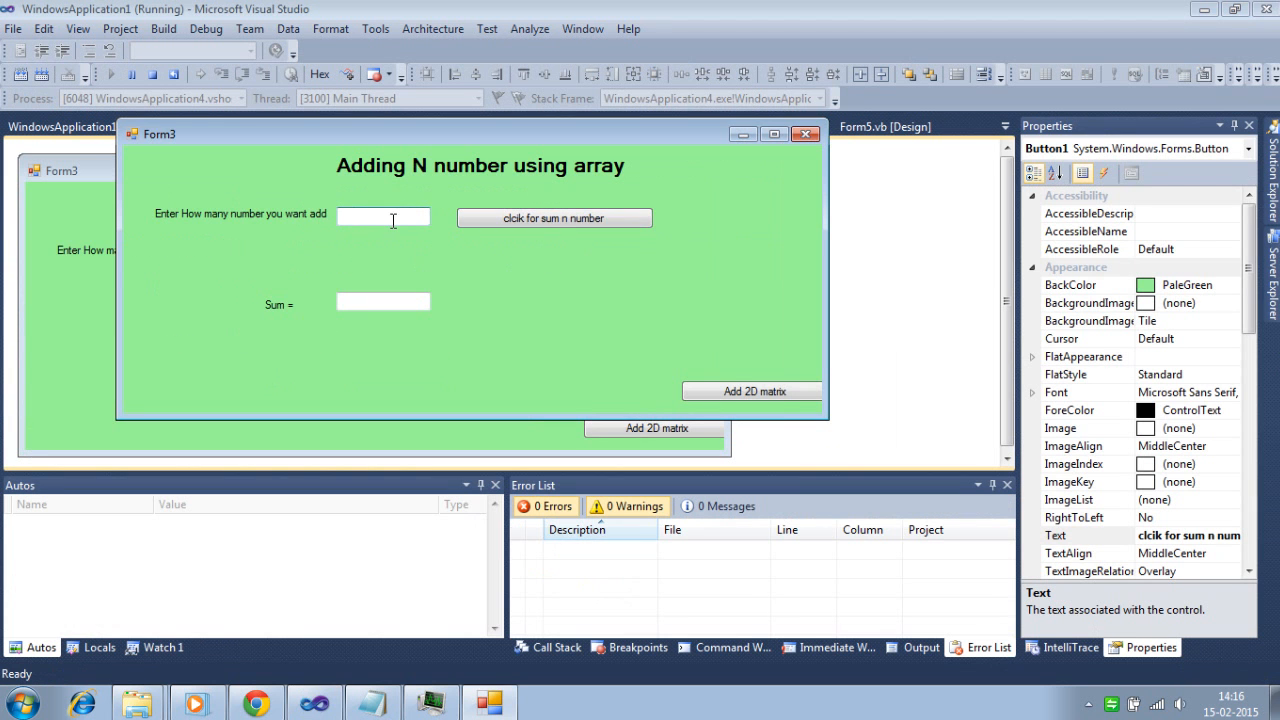
{"action": "type", "text": "2"}
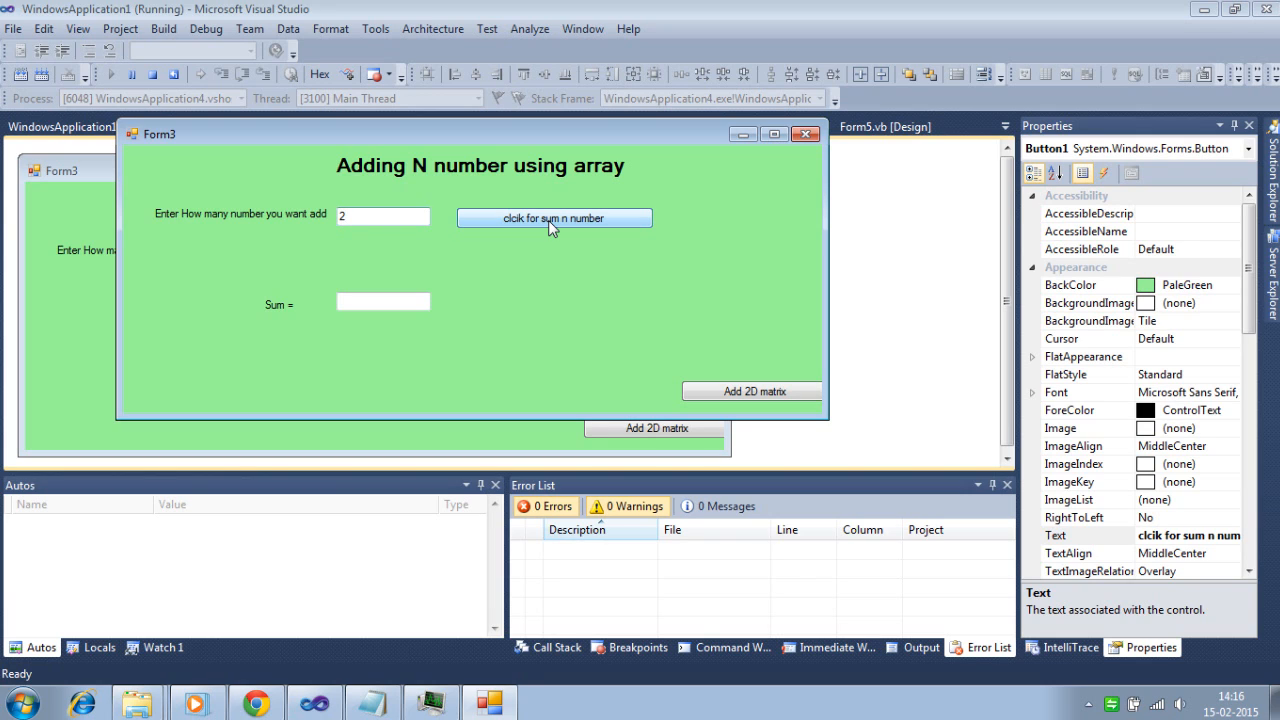
{"action": "left_click", "coordinate": [554, 218]}
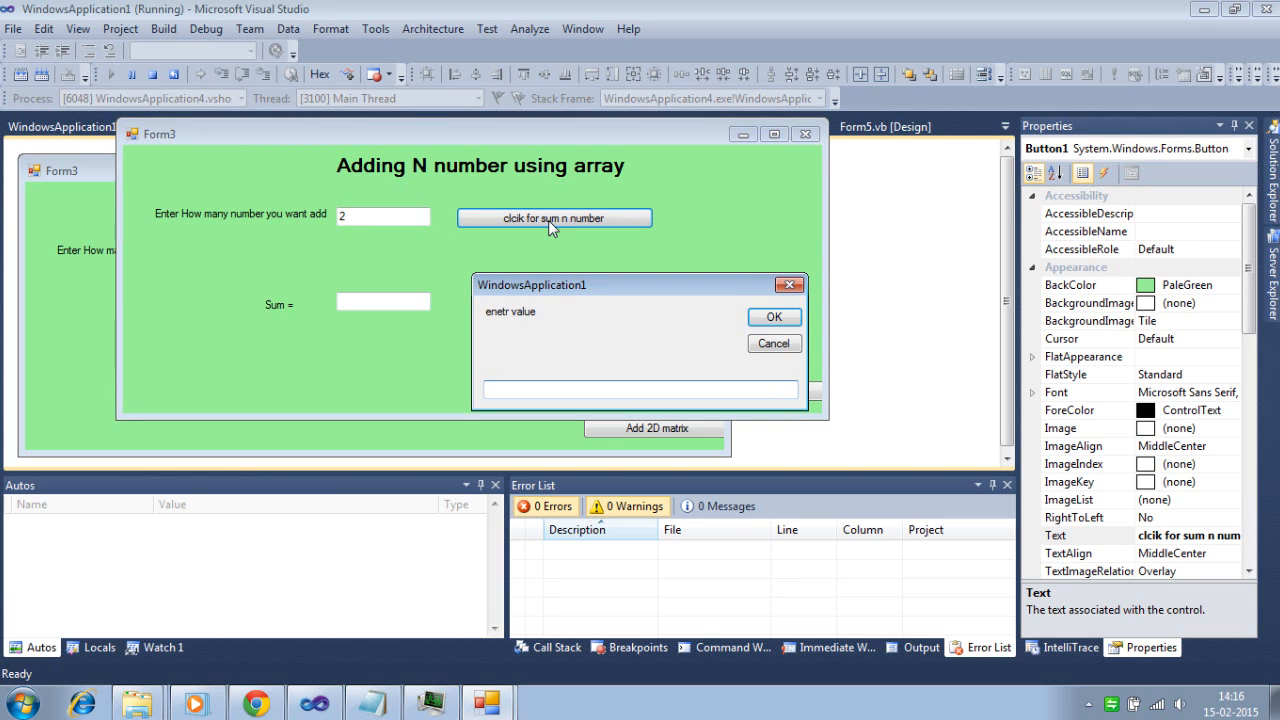
{"action": "type", "text": "12"}
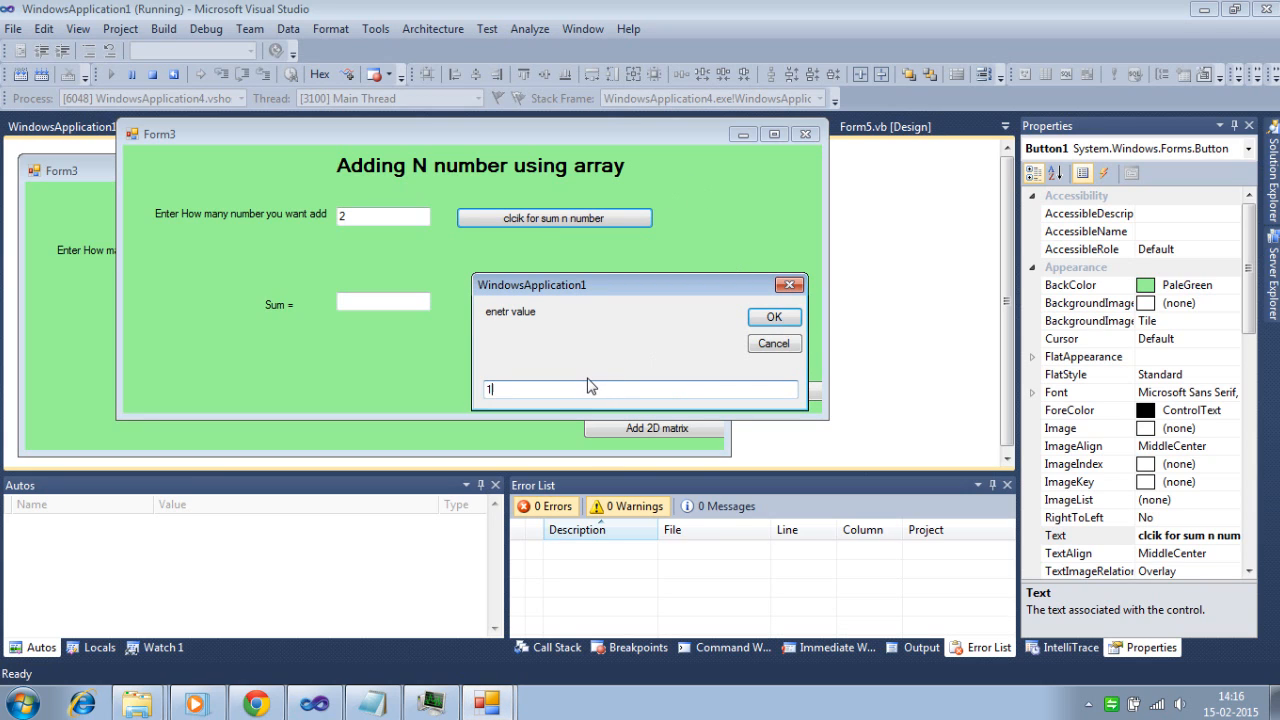
{"action": "left_click", "coordinate": [772, 316]}
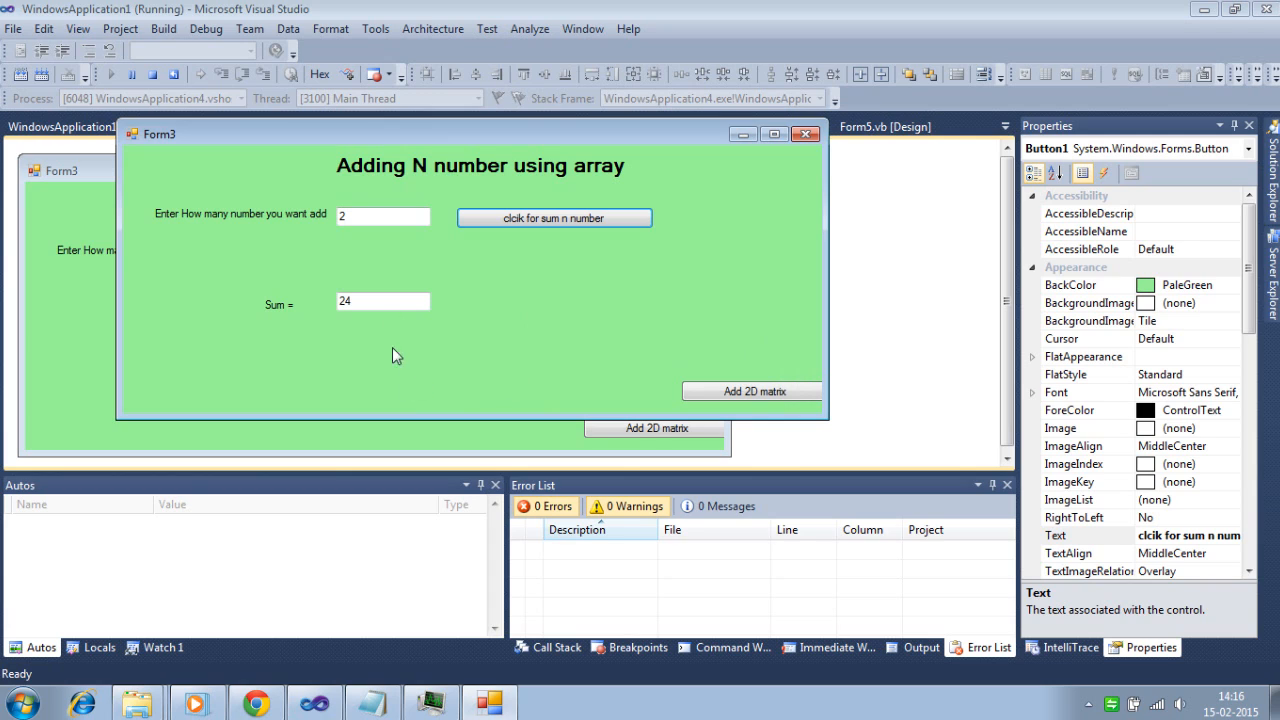
Set the count to 4 and sum the values 2, 4, 7, 8 to get 21
{"action": "left_click", "coordinate": [378, 216]}
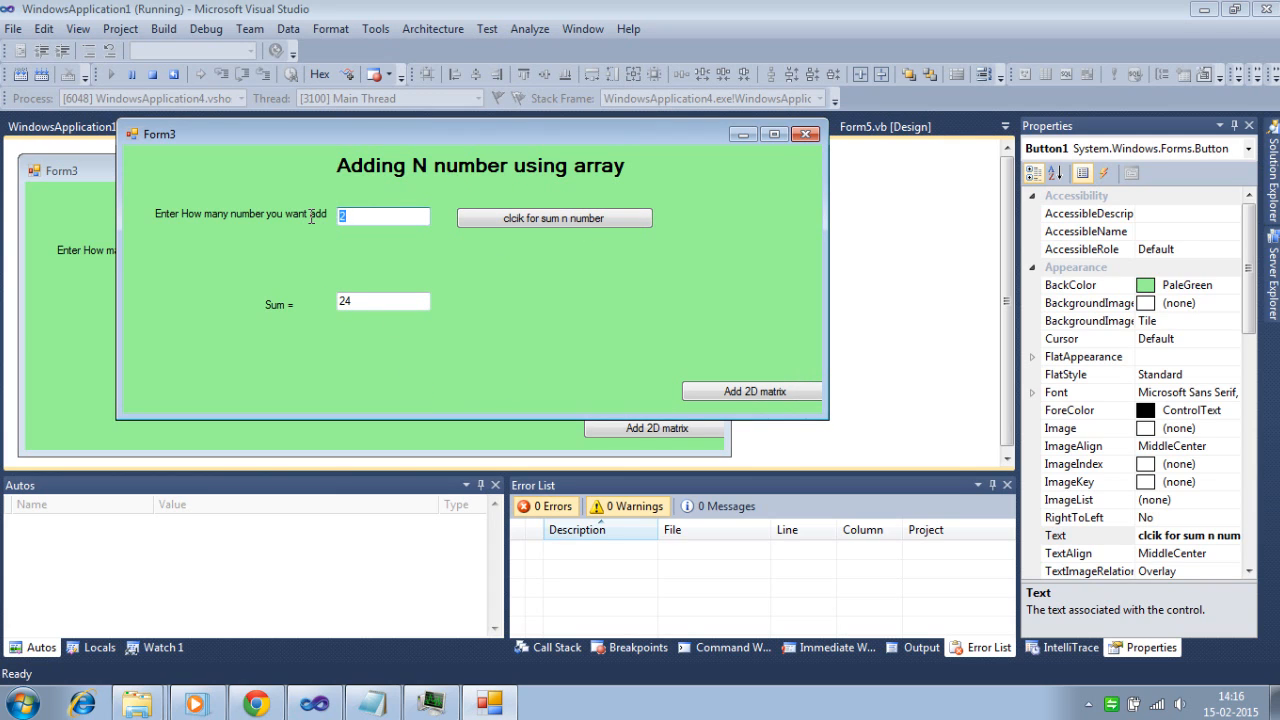
{"action": "type", "text": "4"}
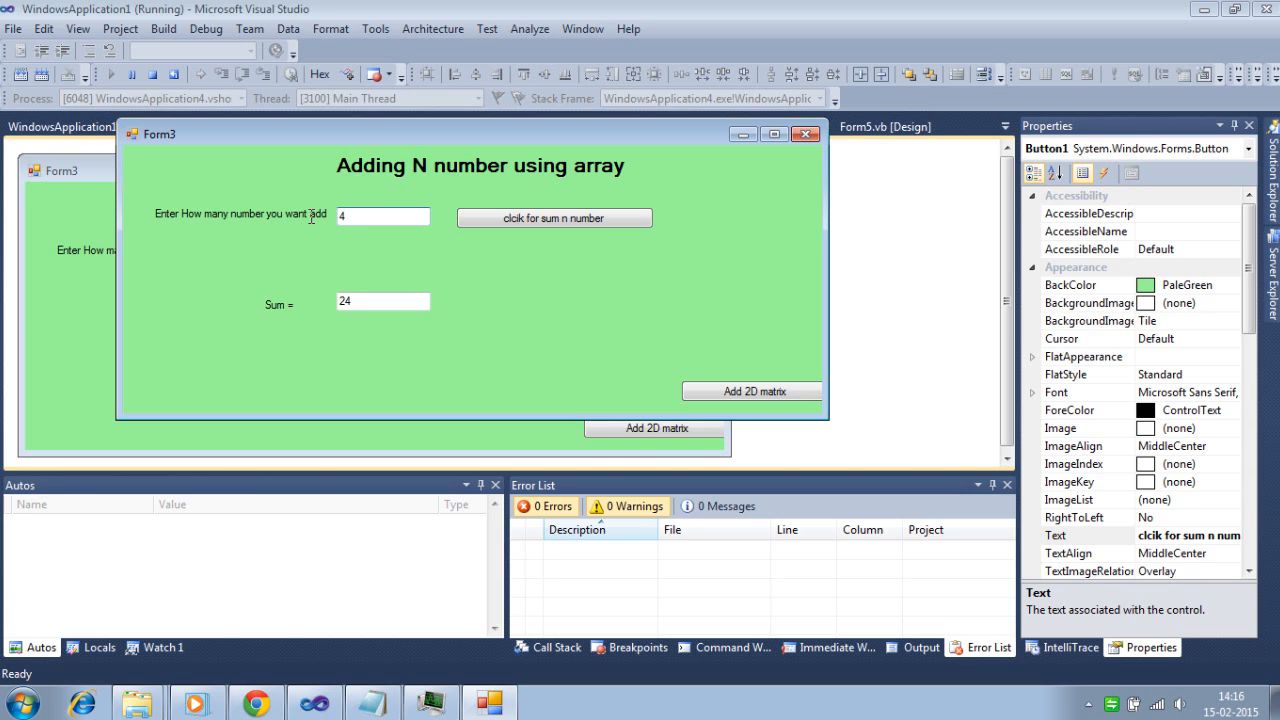
{"action": "left_click", "coordinate": [554, 218]}
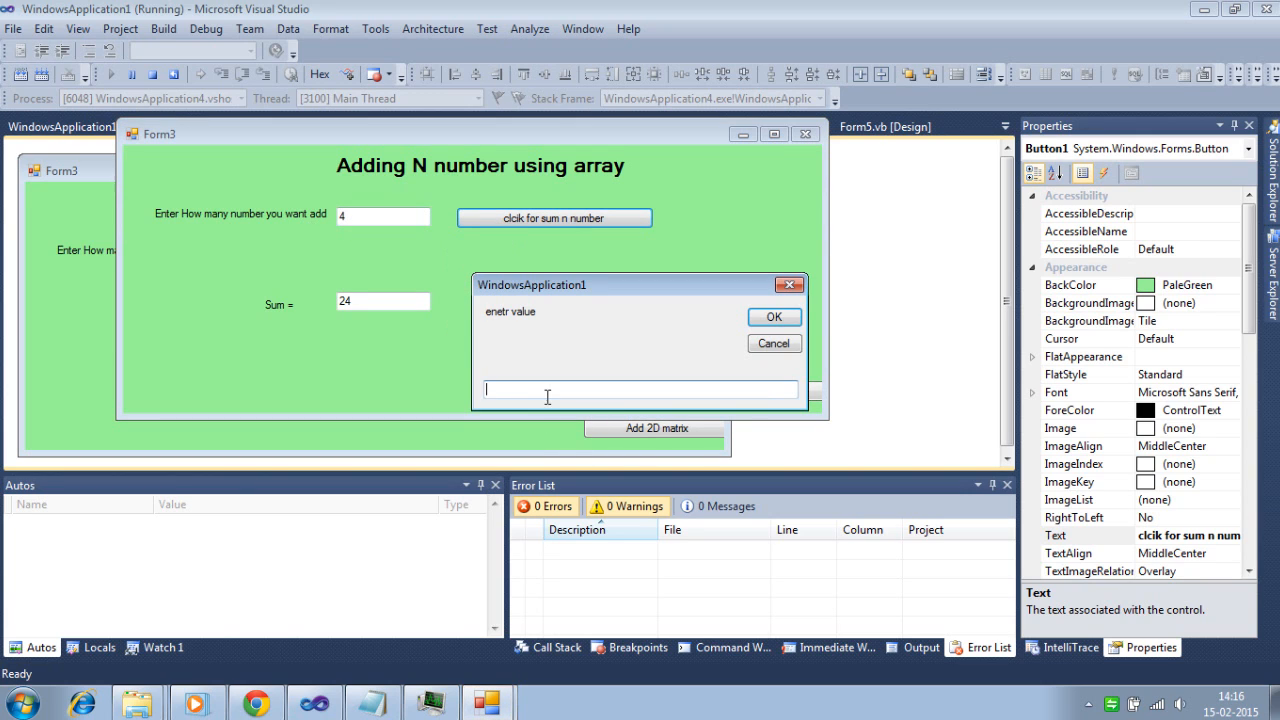
{"action": "type", "text": "2"}
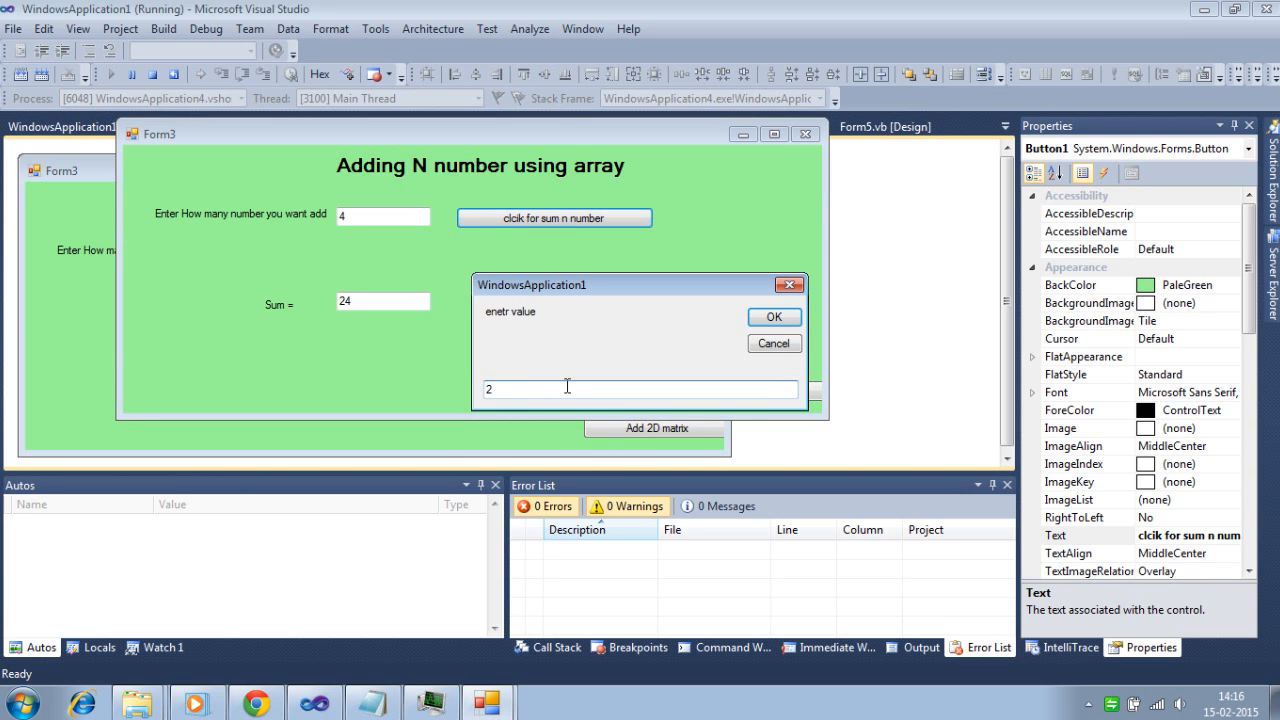
{"action": "left_click", "coordinate": [772, 316]}
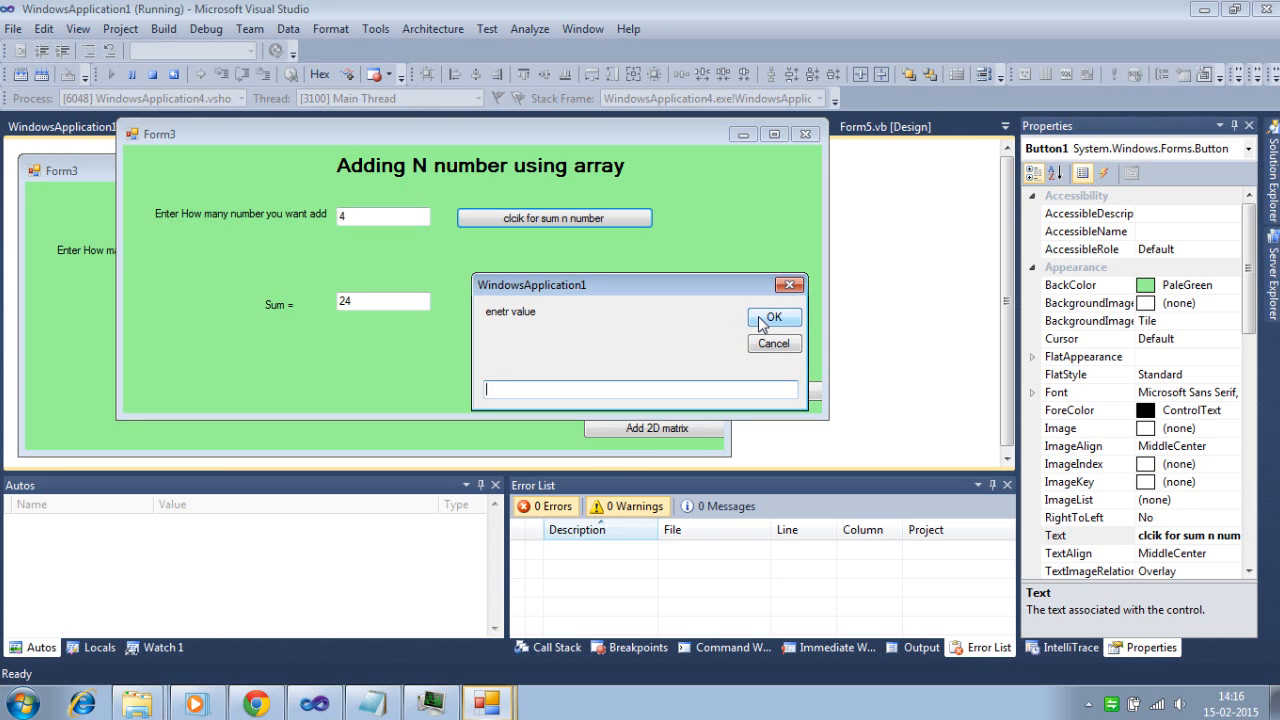
{"action": "type", "text": "4"}
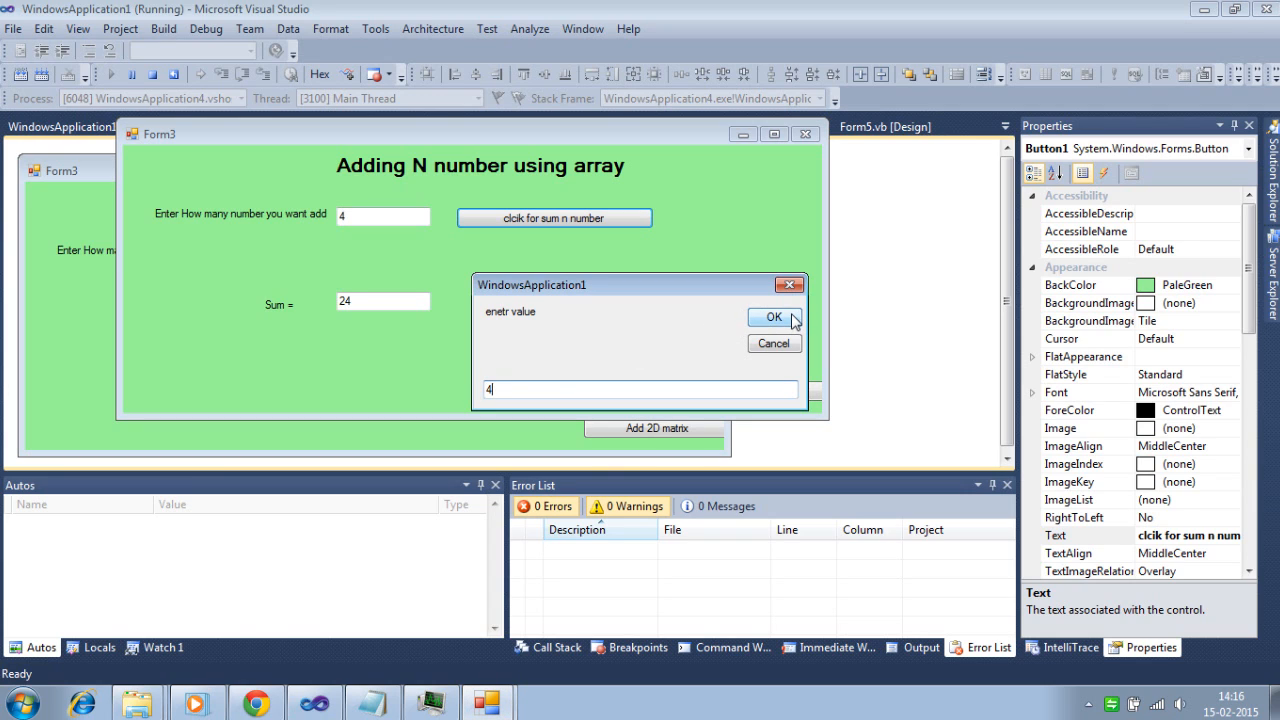
{"action": "type", "text": "7"}
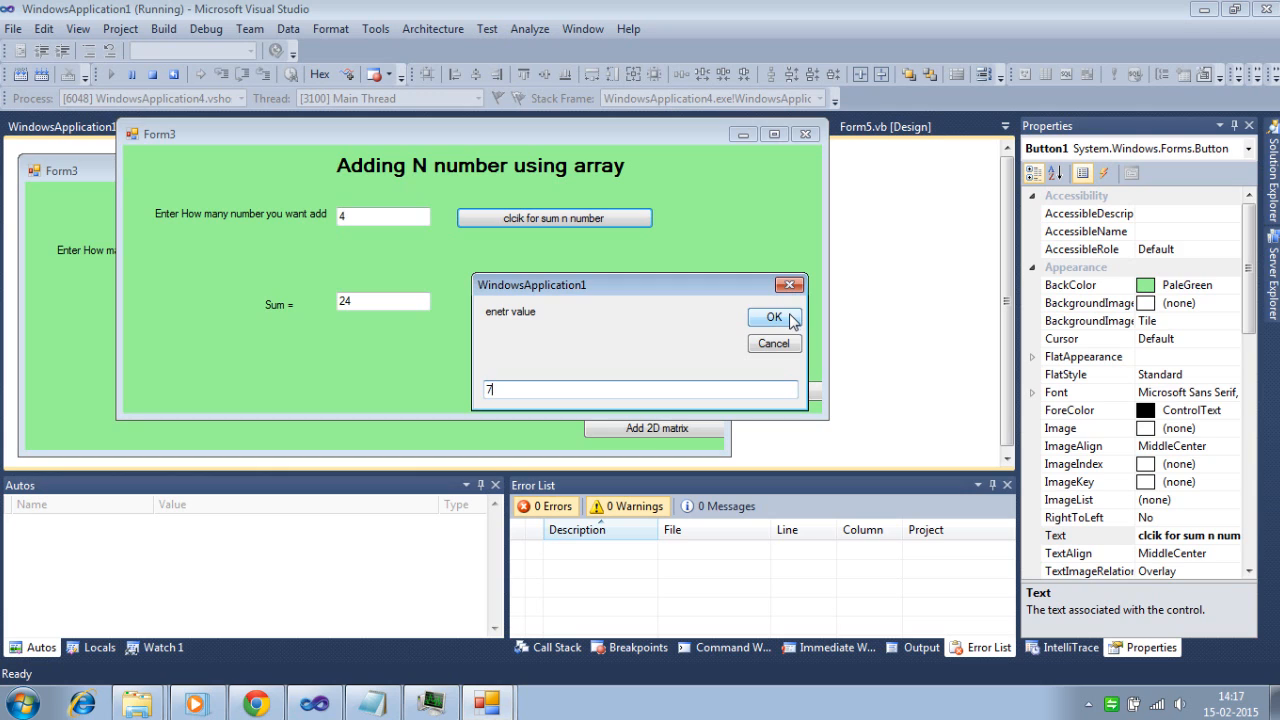
{"action": "type", "text": "8"}
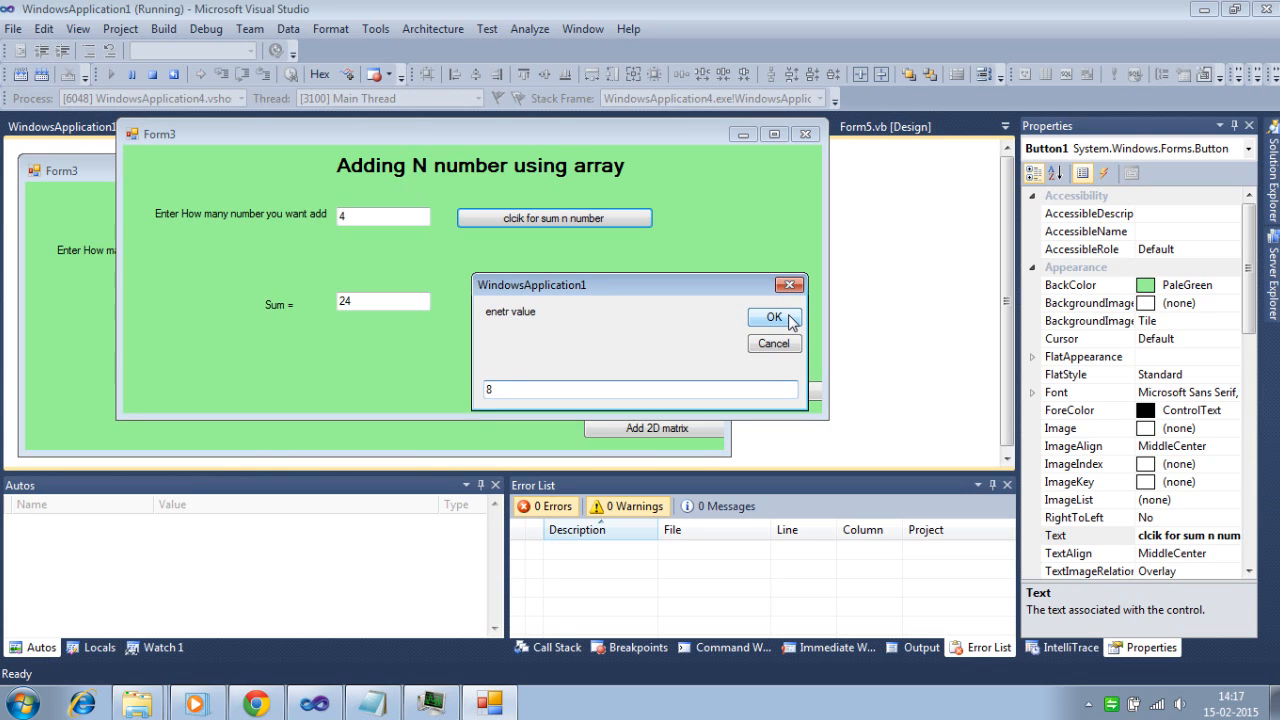
{"action": "left_click", "coordinate": [772, 316]}
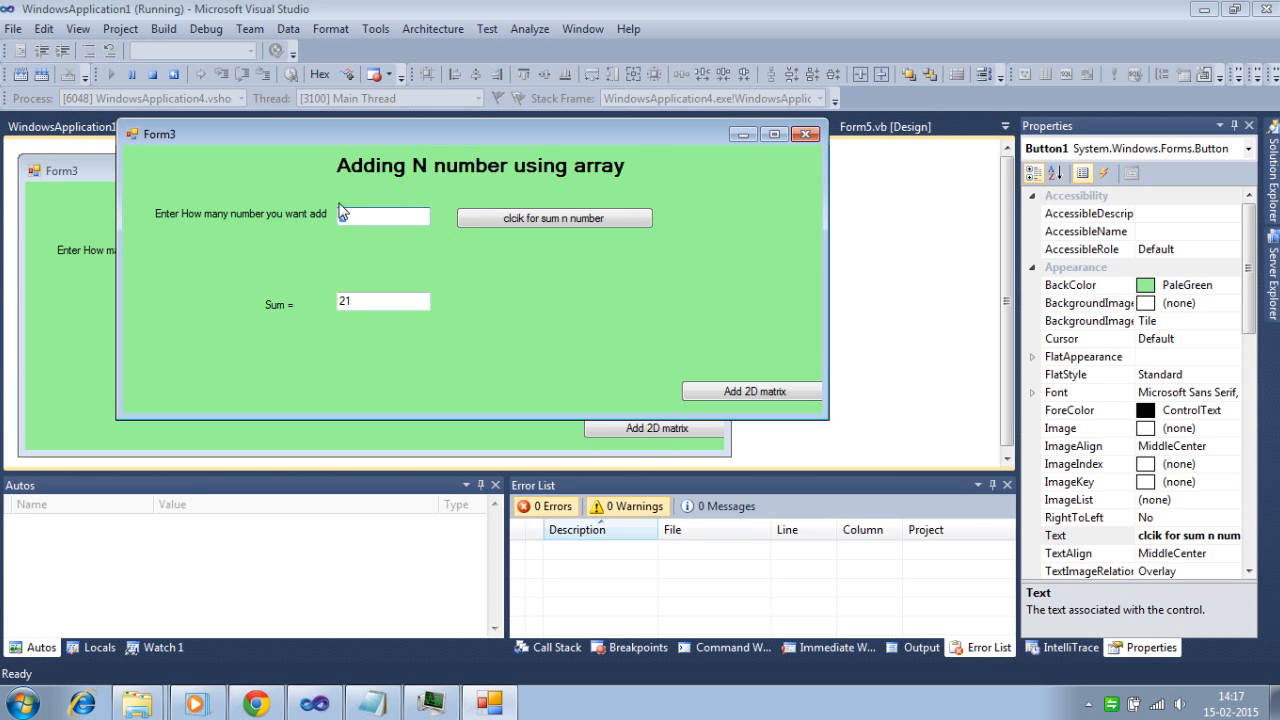
Run the sum again with two numbers to get a total of 10
{"action": "left_click", "coordinate": [554, 218]}
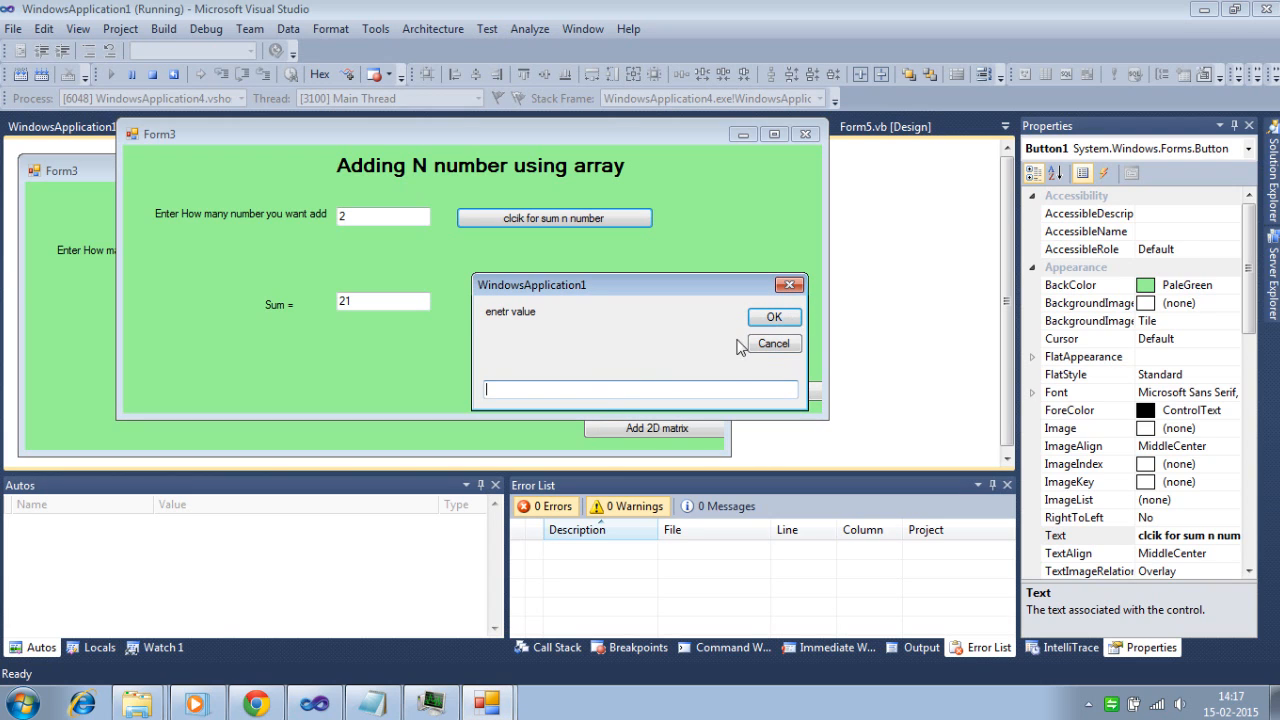
{"action": "left_click", "coordinate": [772, 316]}
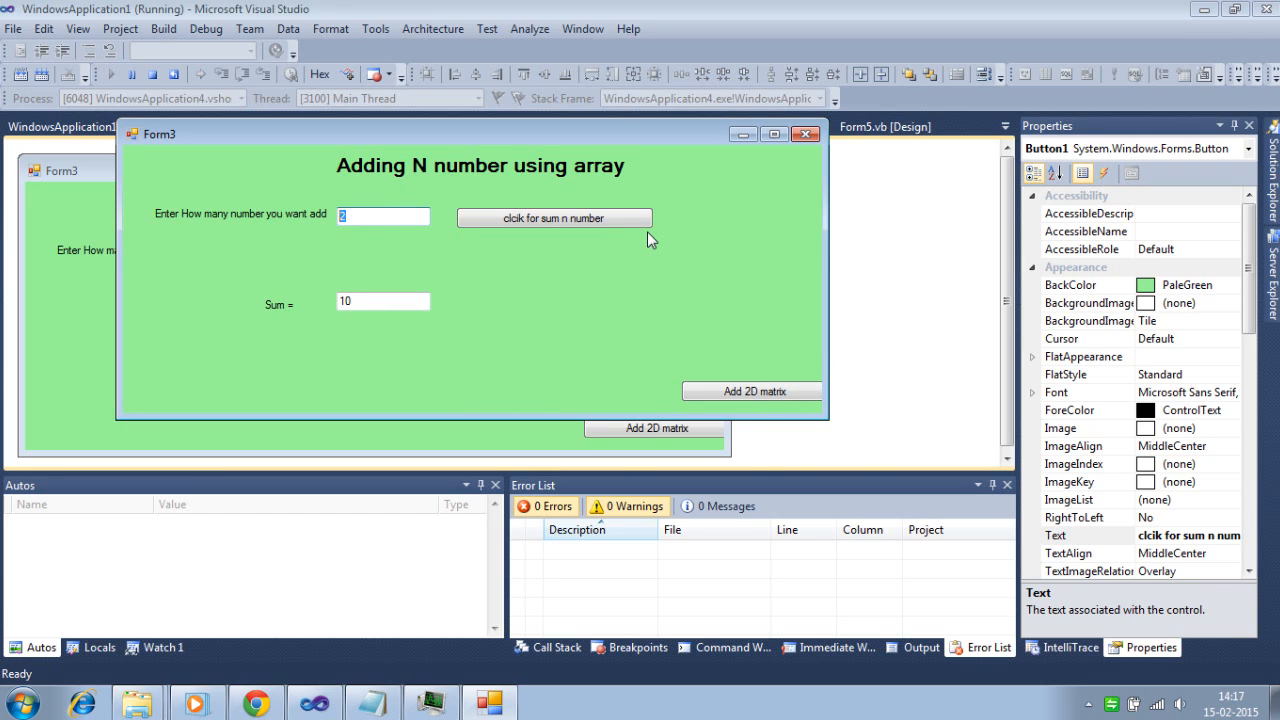
{"action": "mouse_move", "coordinate": [804, 132]}
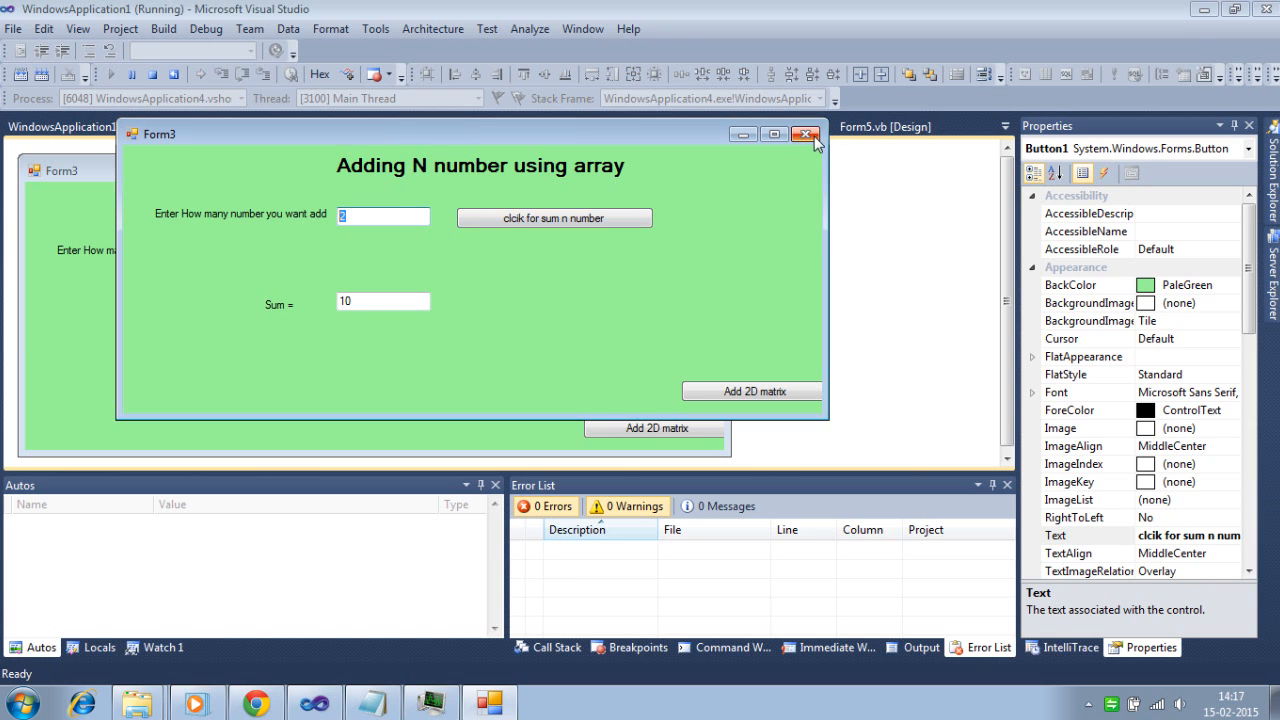
Stop the running form, review the unchanged summing loop, and return to Form3's design view
{"action": "left_click", "coordinate": [804, 134]}
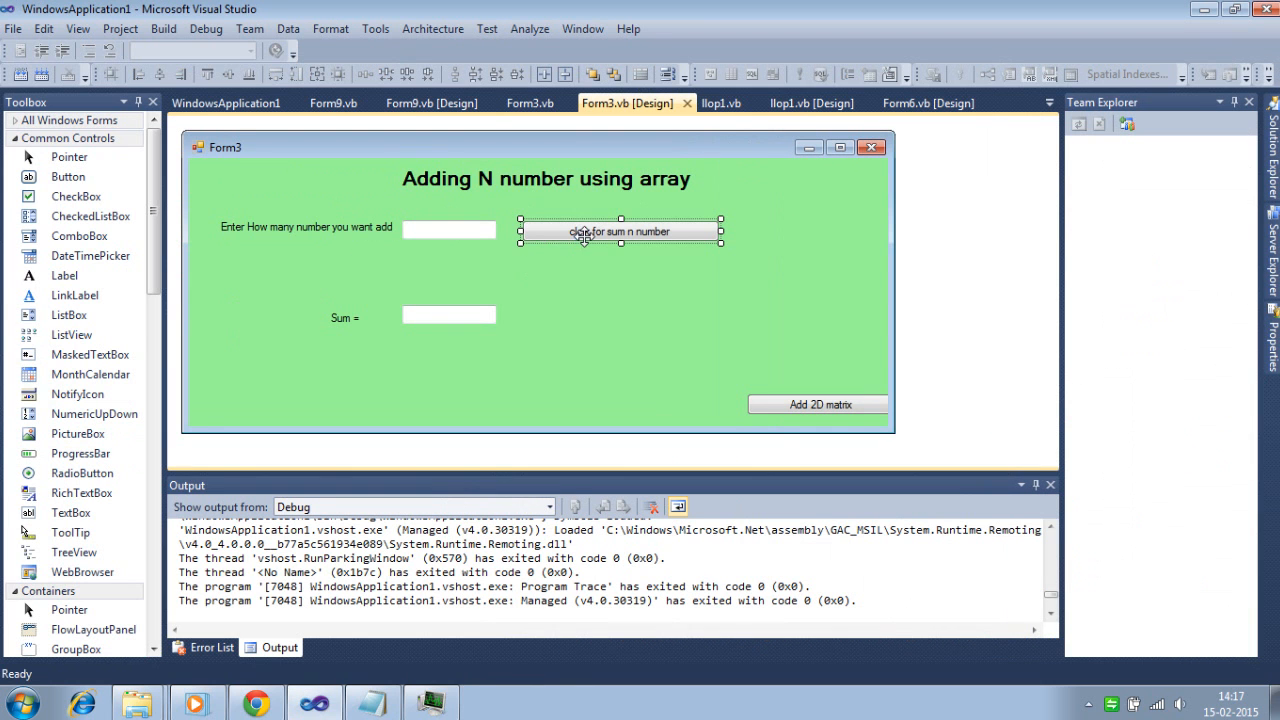
{"action": "double_click", "coordinate": [620, 232]}
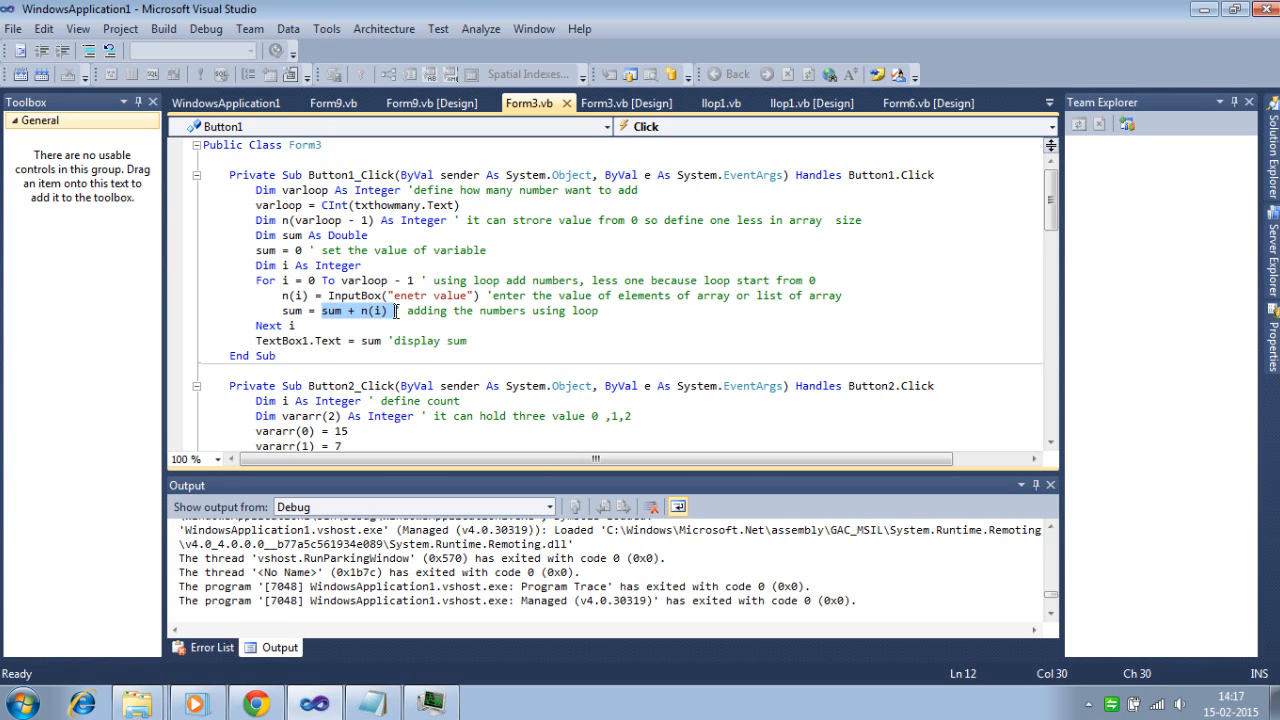
{"action": "mouse_move", "coordinate": [392, 324]}
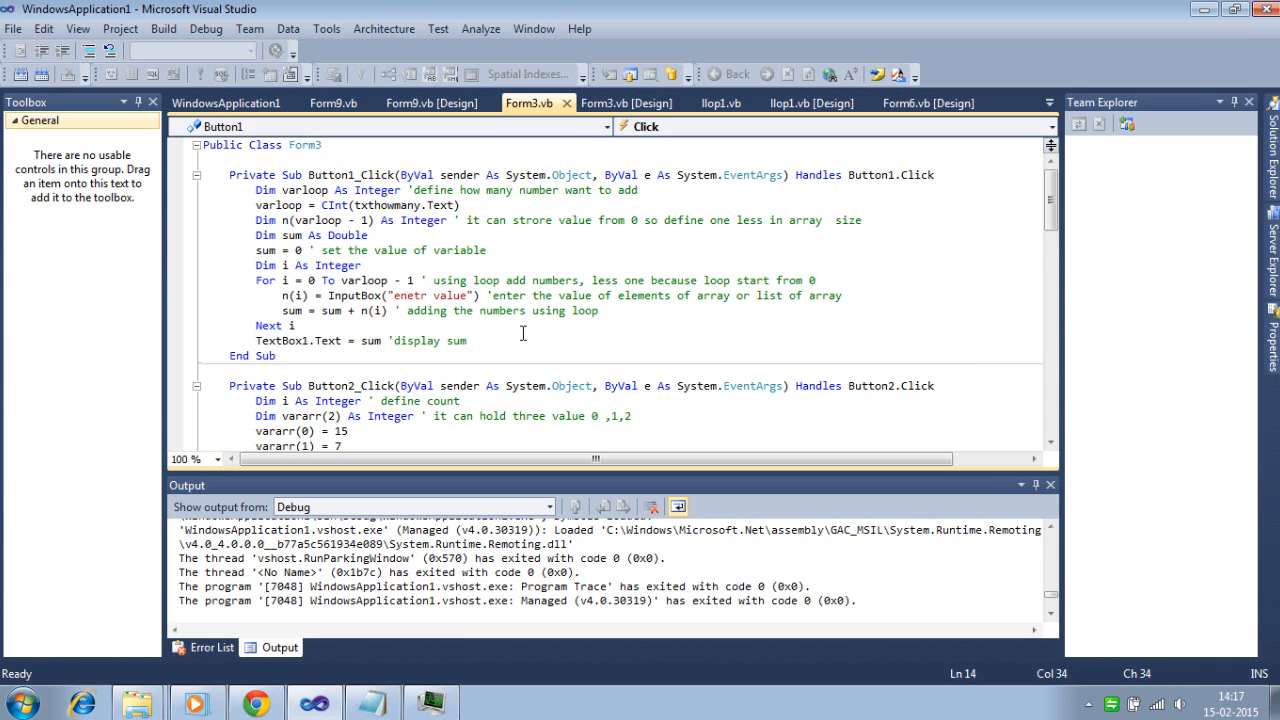
{"action": "mouse_move", "coordinate": [332, 310]}
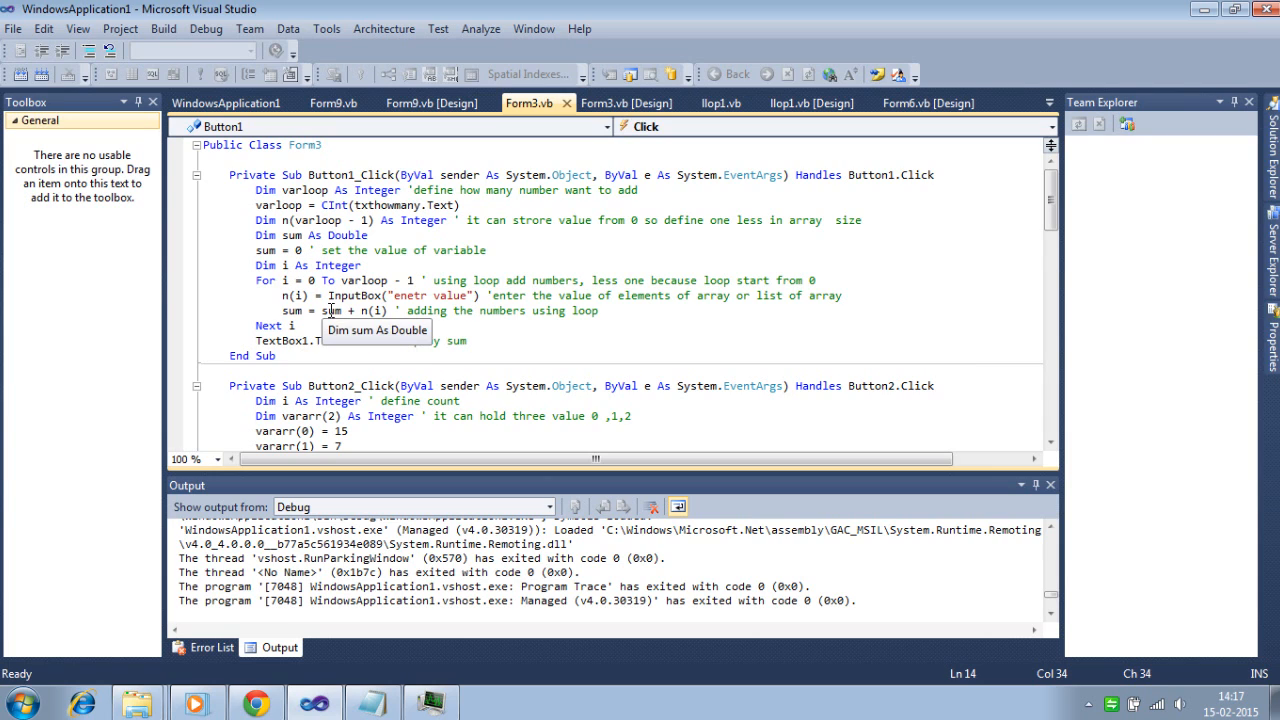
{"action": "mouse_move", "coordinate": [378, 310]}
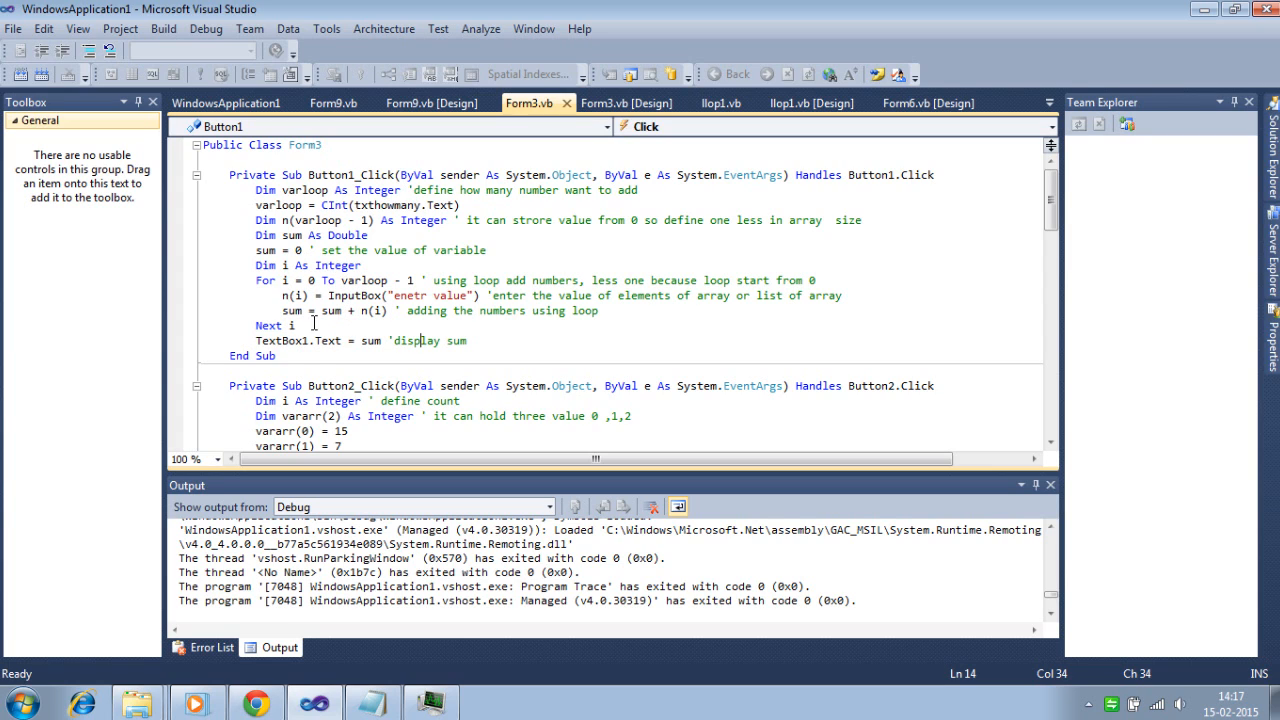
{"action": "mouse_move", "coordinate": [338, 318]}
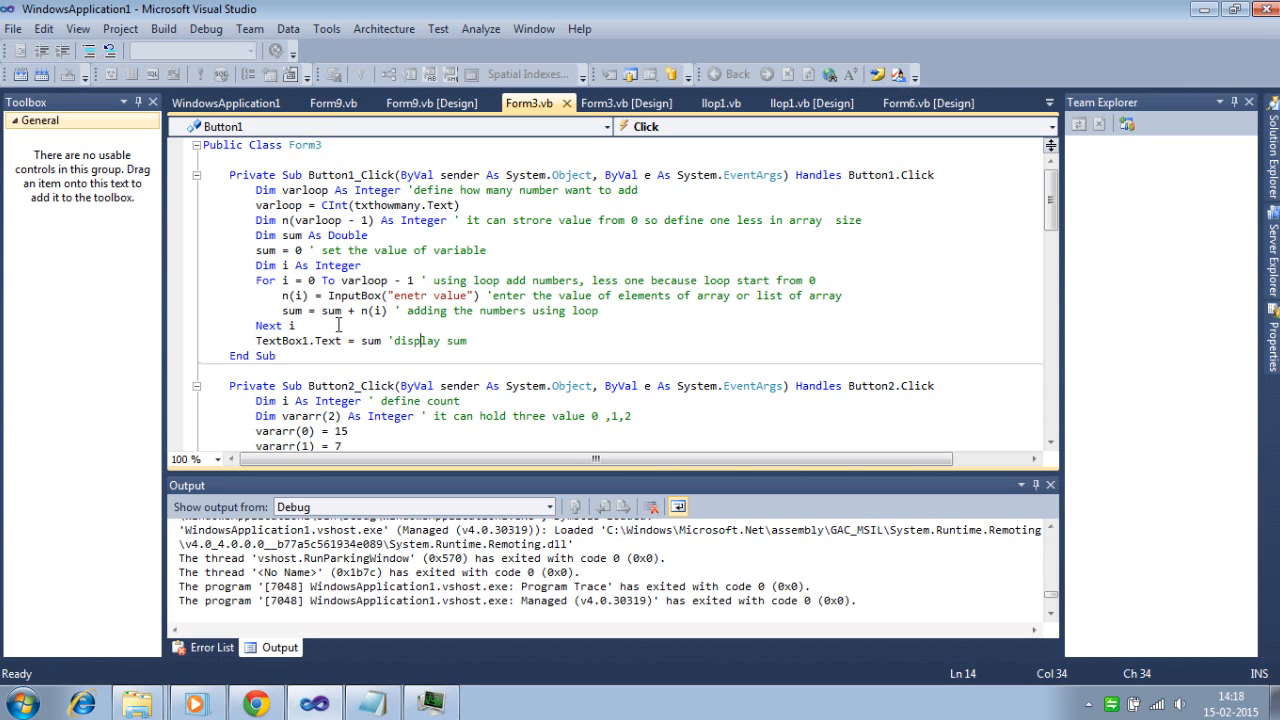
{"action": "mouse_move", "coordinate": [316, 312]}
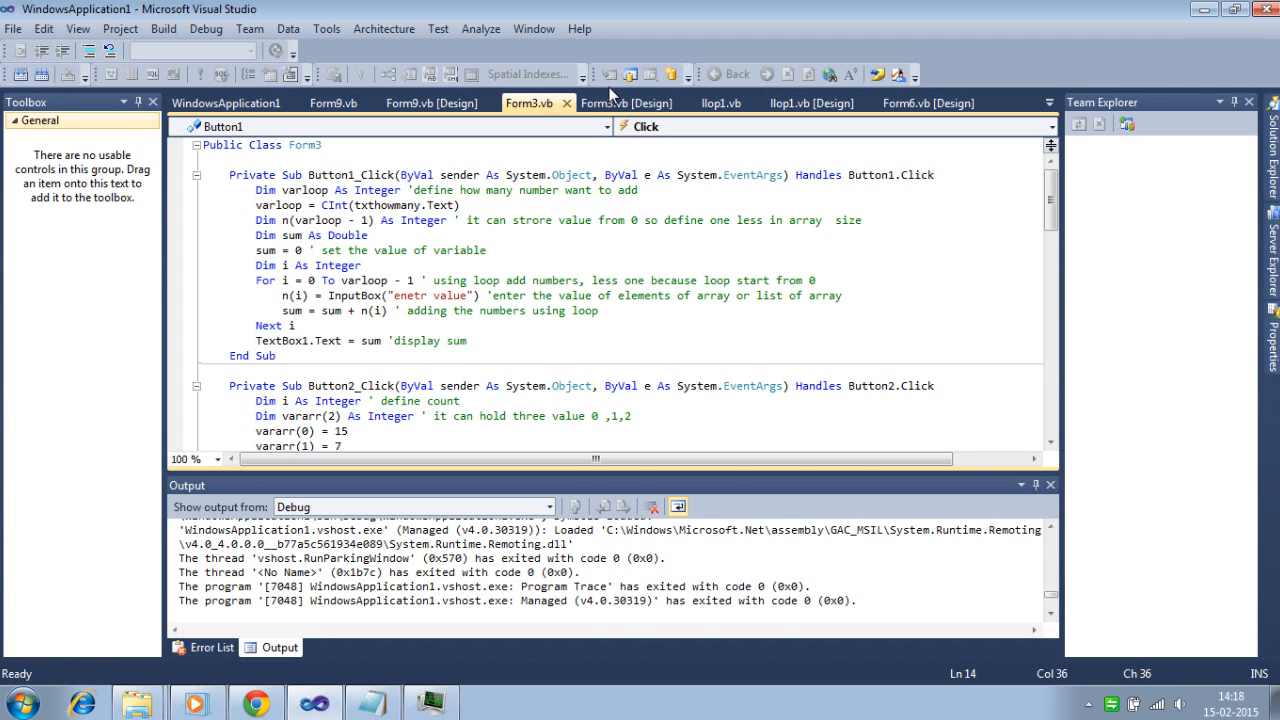
{"action": "left_click", "coordinate": [650, 102]}
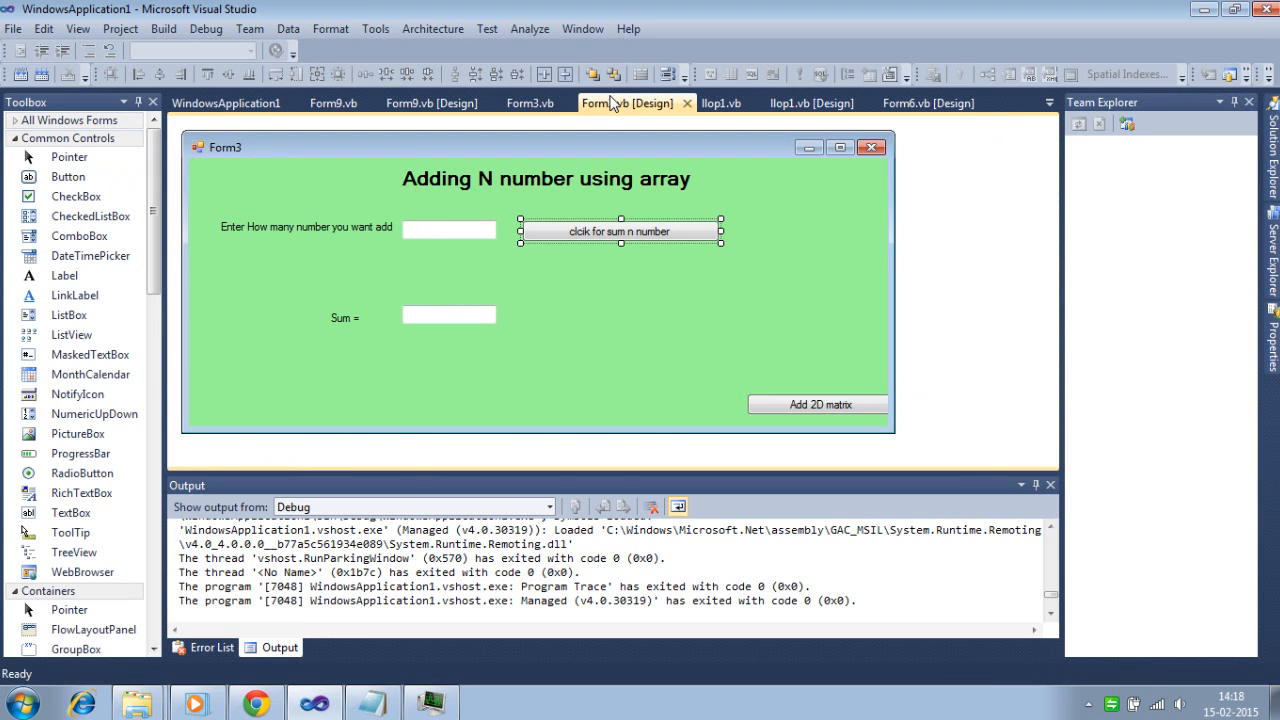